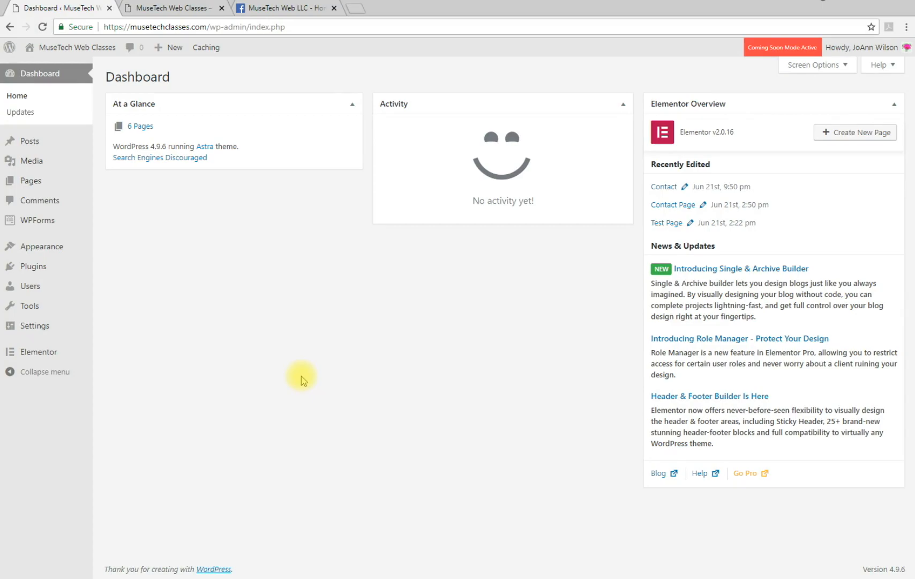
mouse_move(33, 266)
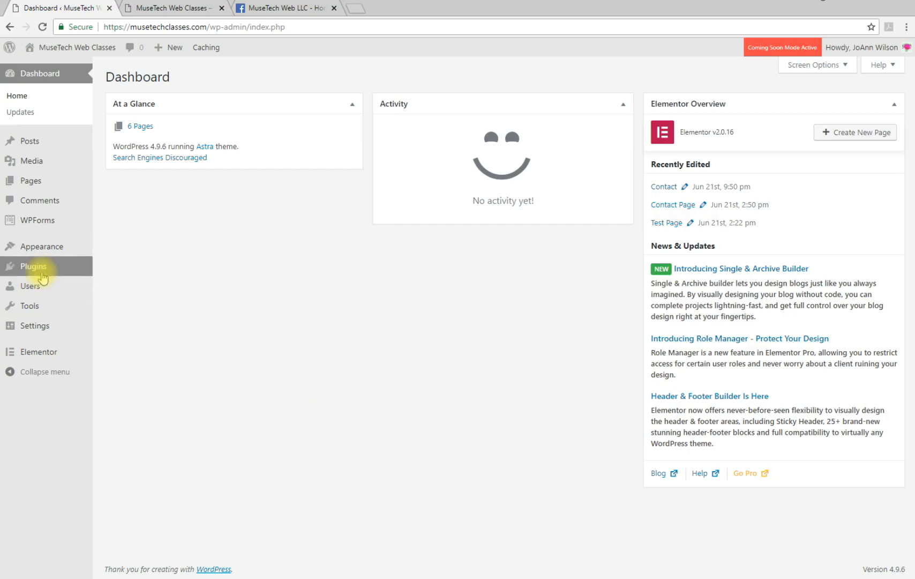
- Open Plugins > Add New from the admin sidebar
click(117, 285)
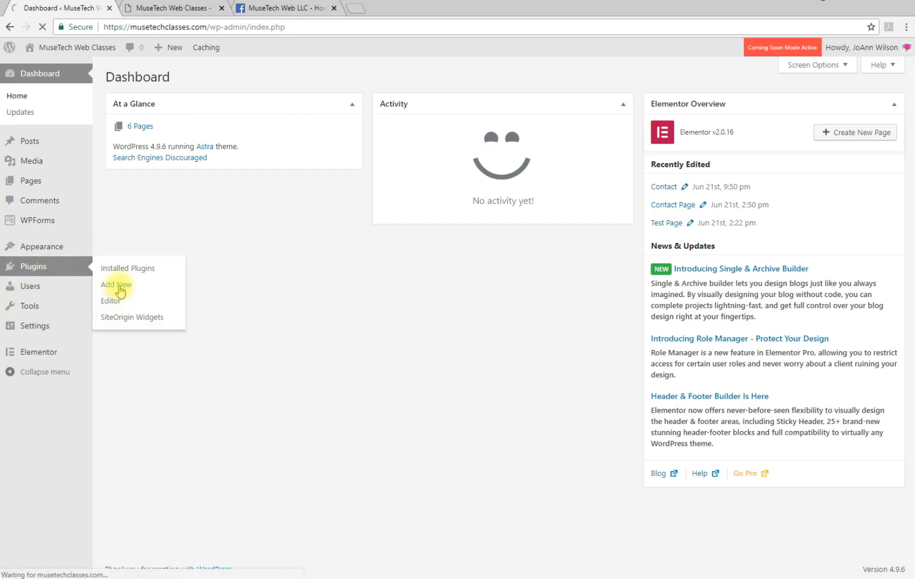
- Search the plugin directory for 'easy facebook like box'
click(117, 286)
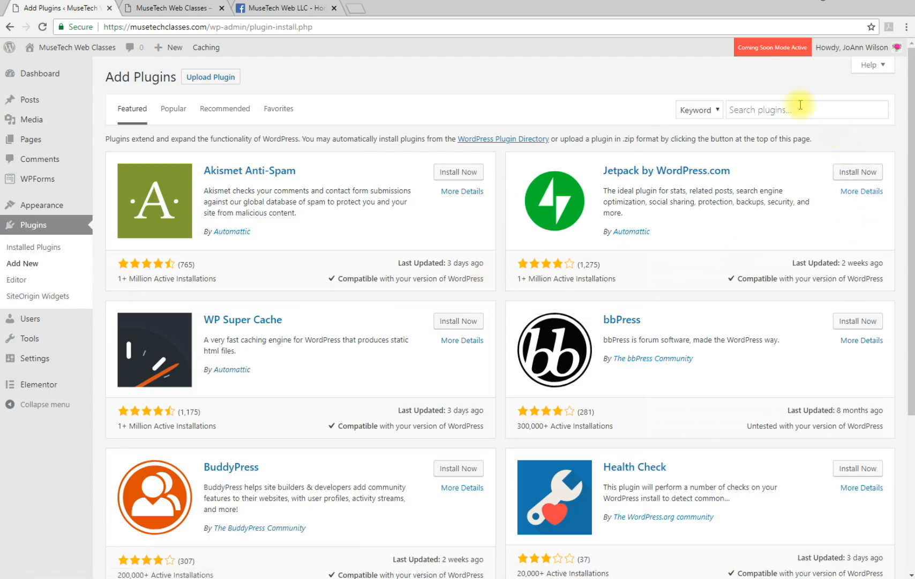
text(e)
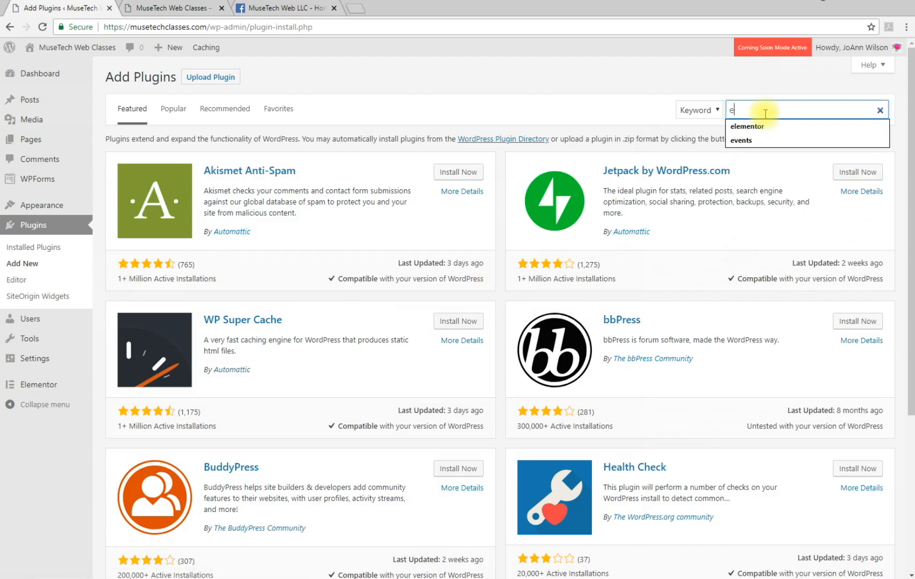
text(easy facebook like bo)
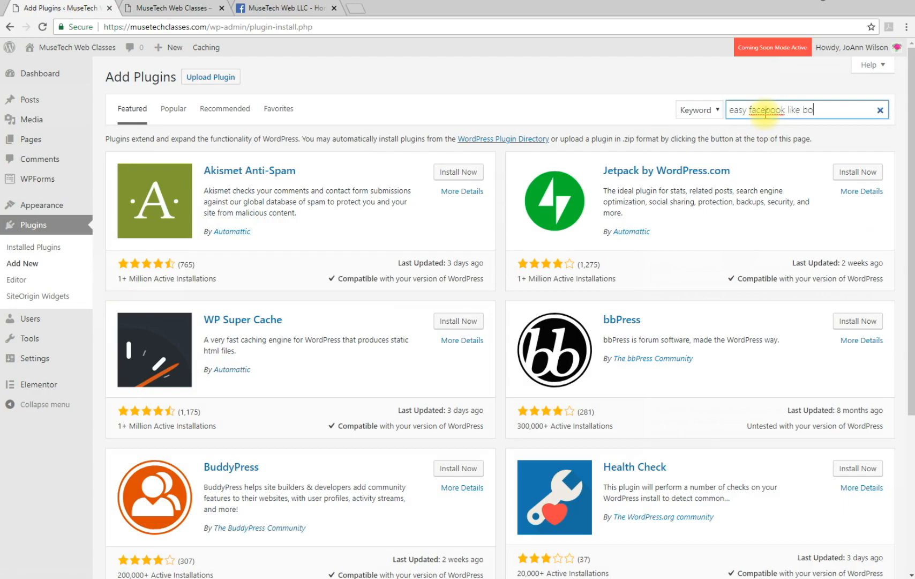
key(Enter)
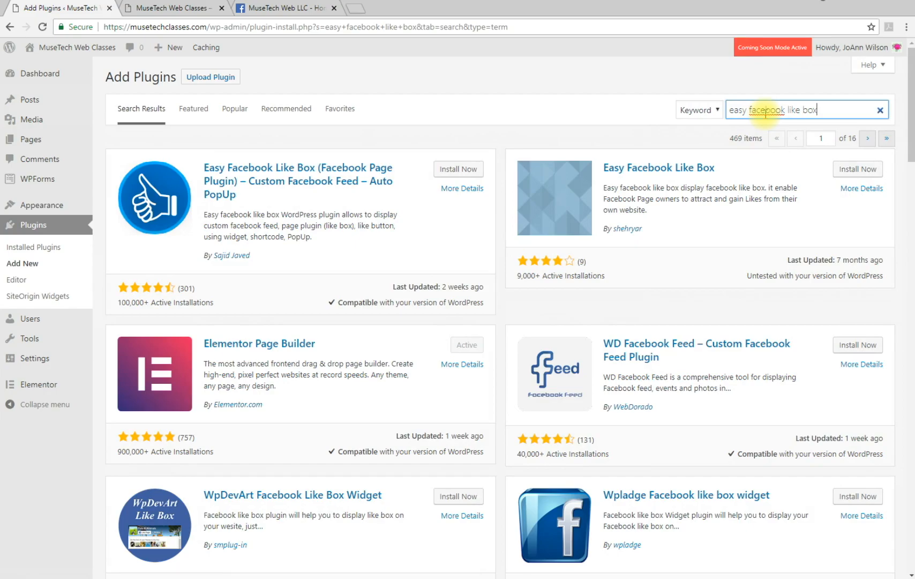
mouse_move(249, 202)
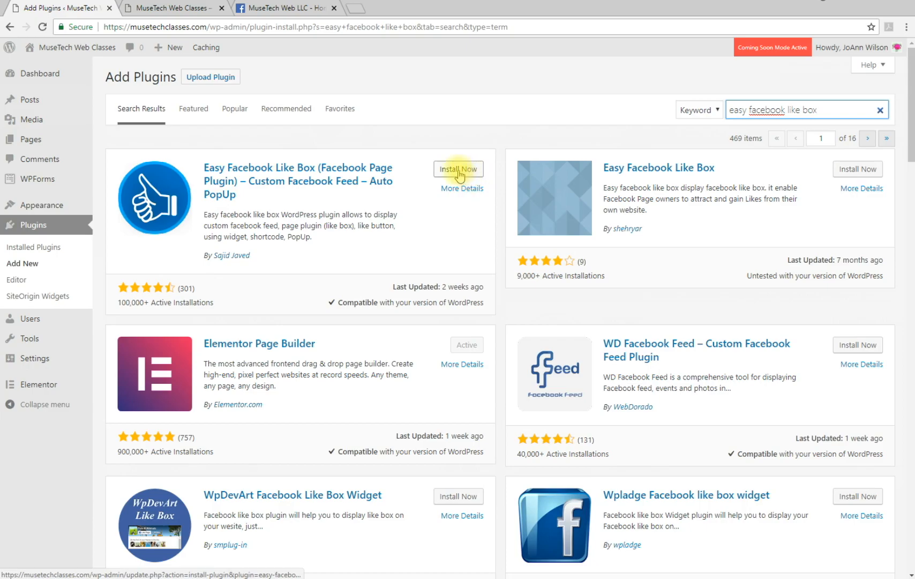
- Install and activate Easy Facebook Like Box, then dismiss the activation notice
click(458, 169)
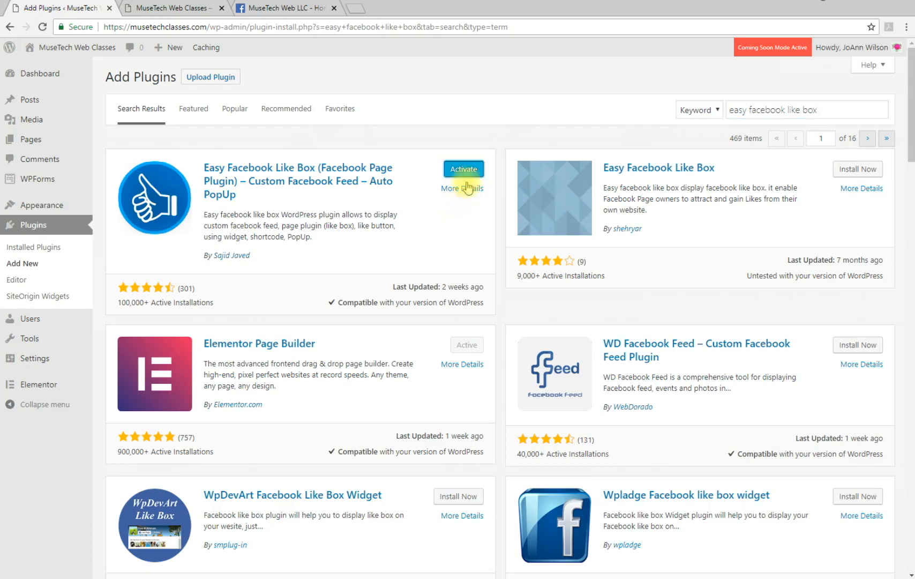
click(463, 169)
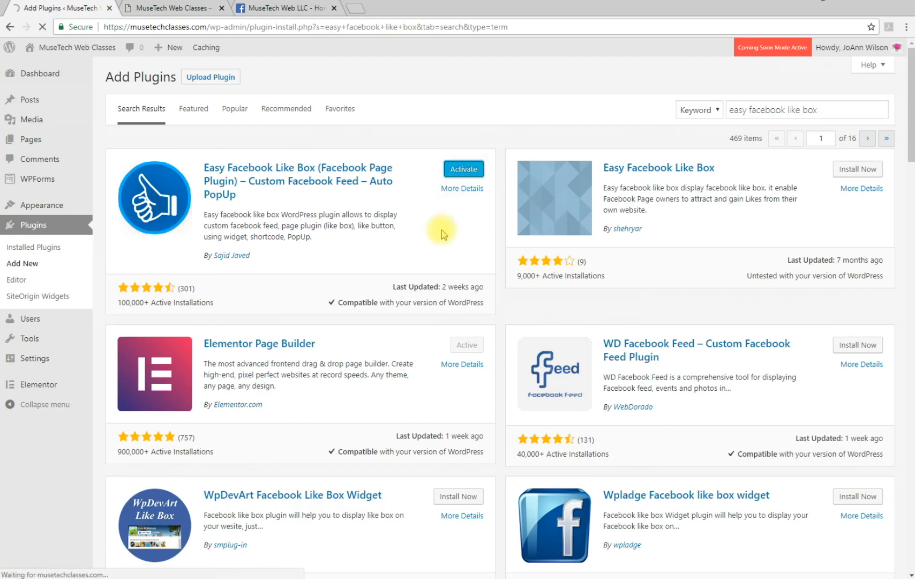
click(463, 169)
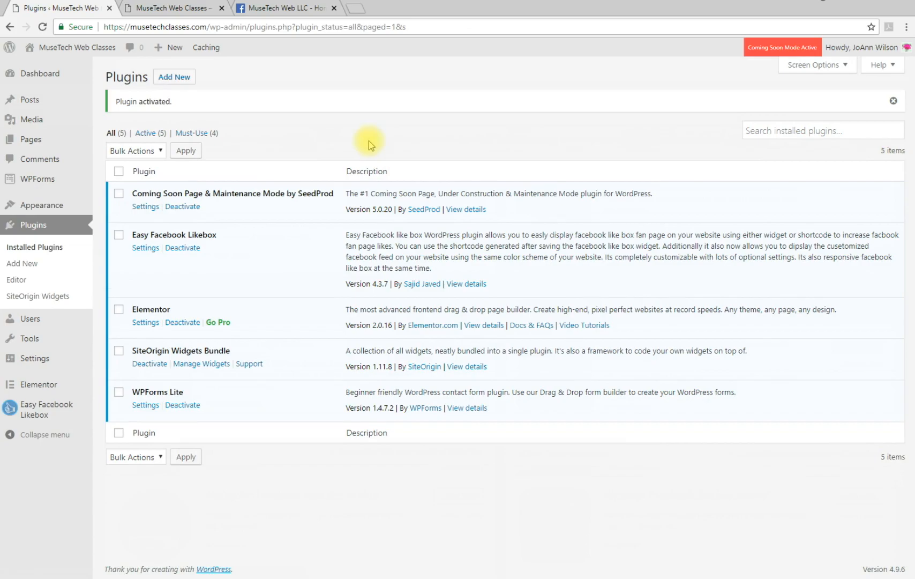
click(894, 100)
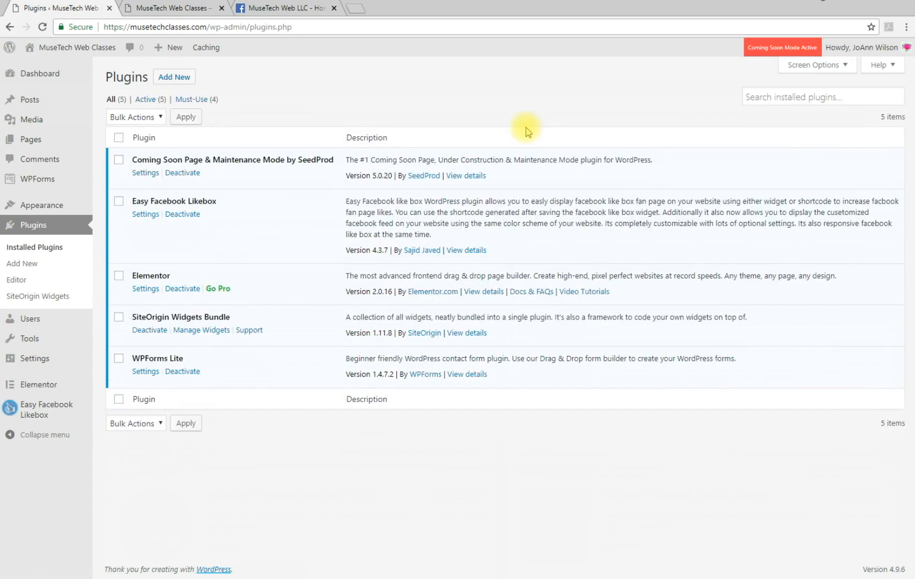
mouse_move(166, 141)
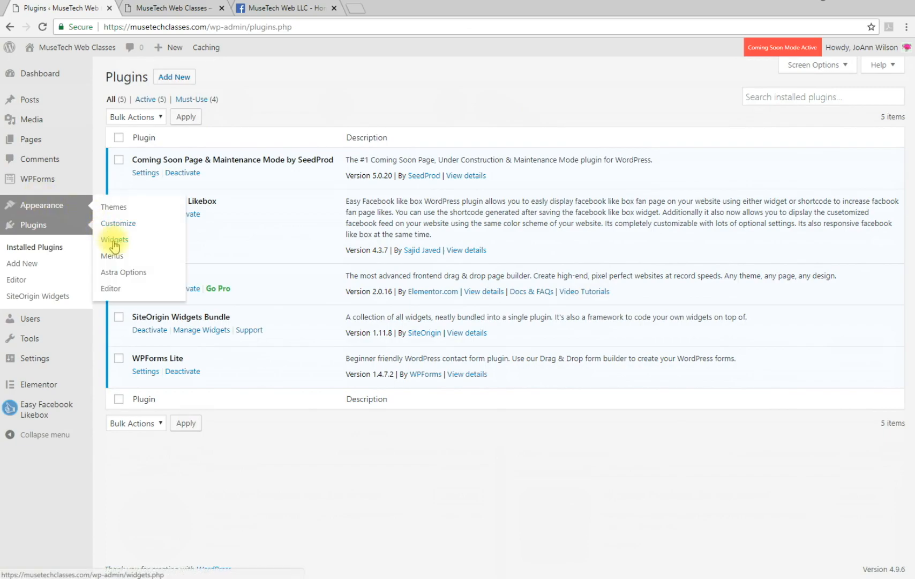
- Open Appearance > Widgets and target the Easy Facebook Likebox widget at Main Sidebar
click(114, 239)
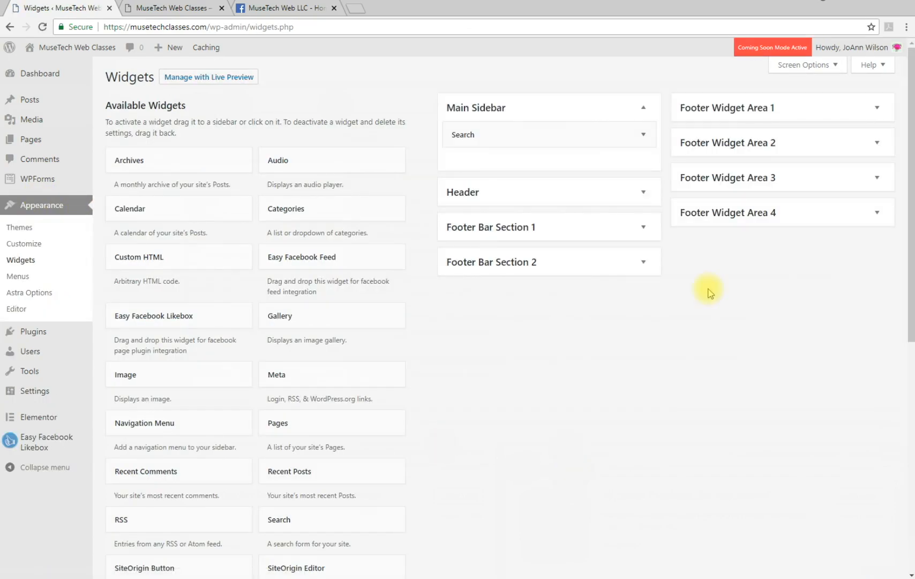
mouse_move(764, 344)
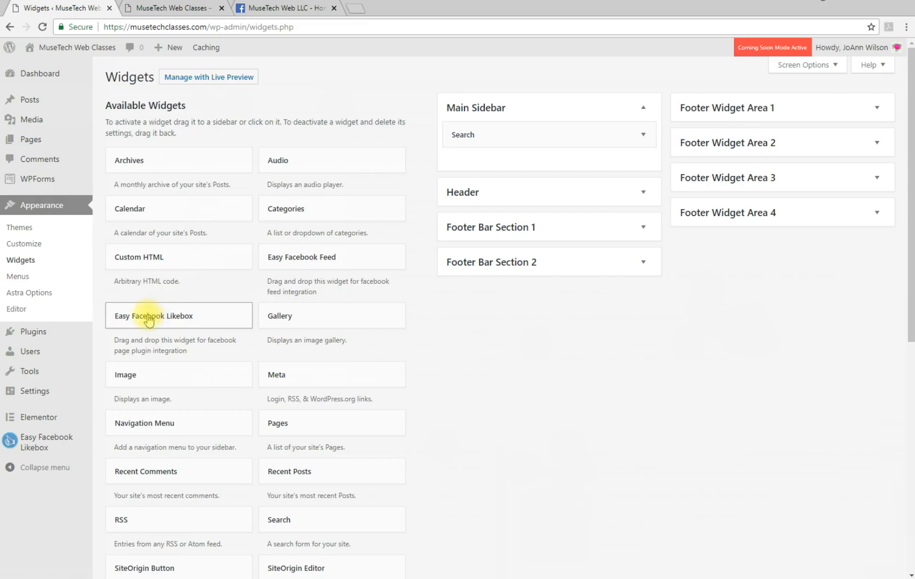
drag(150, 315, 466, 193)
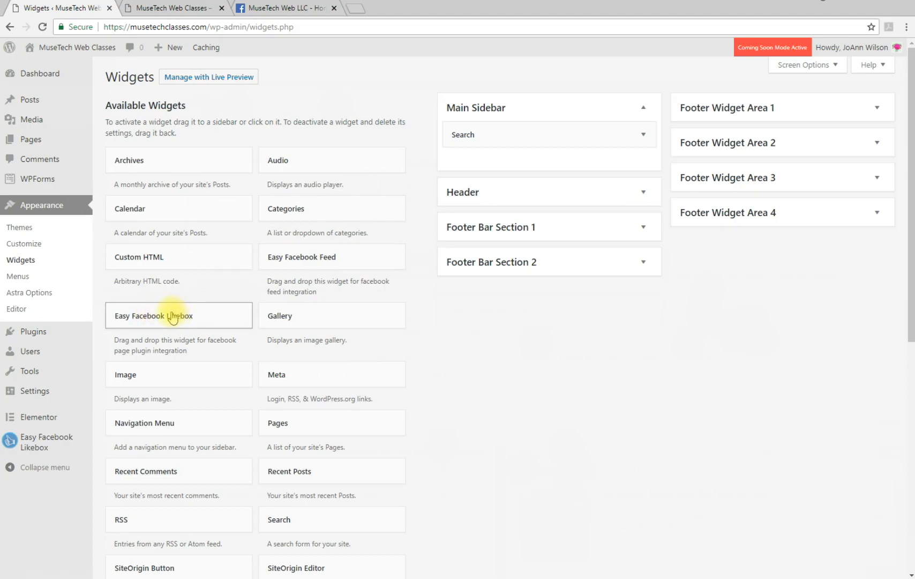
click(172, 315)
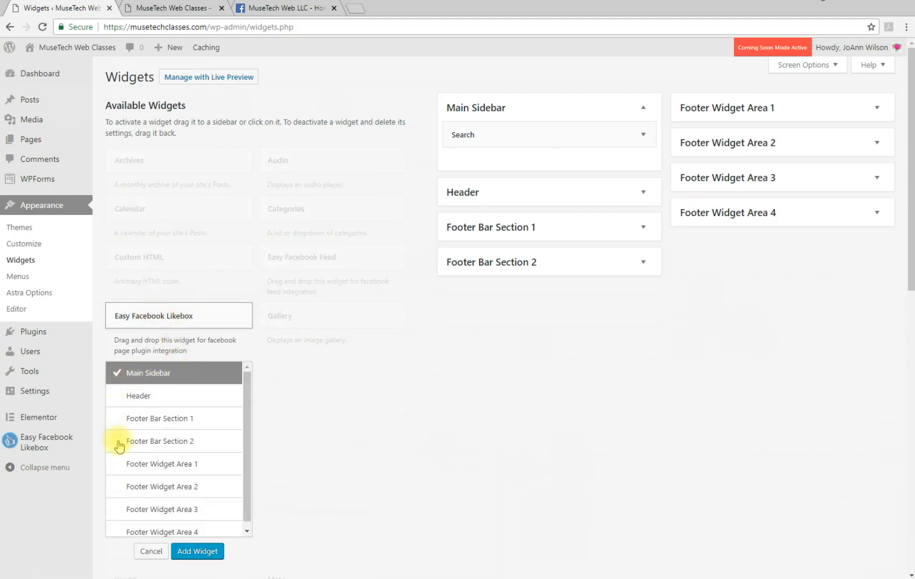
mouse_move(165, 533)
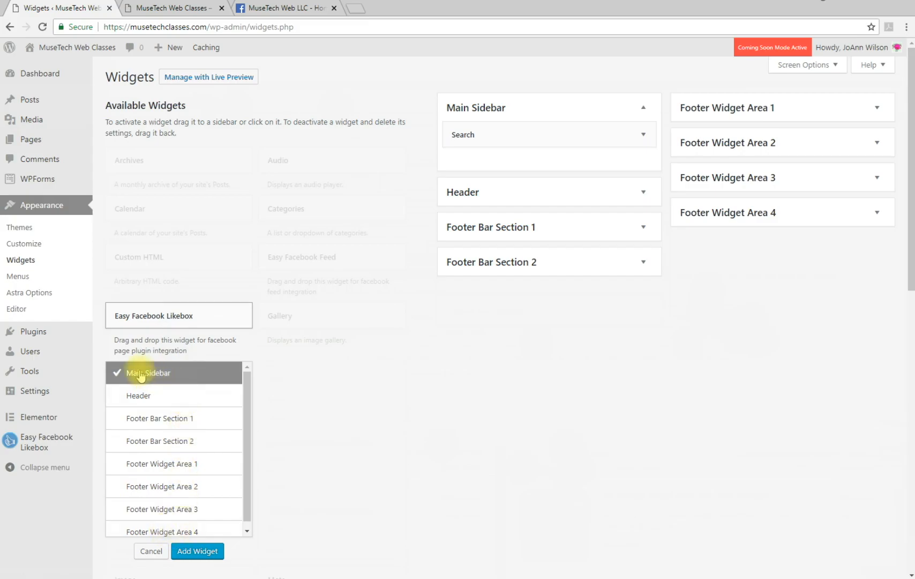
mouse_move(197, 551)
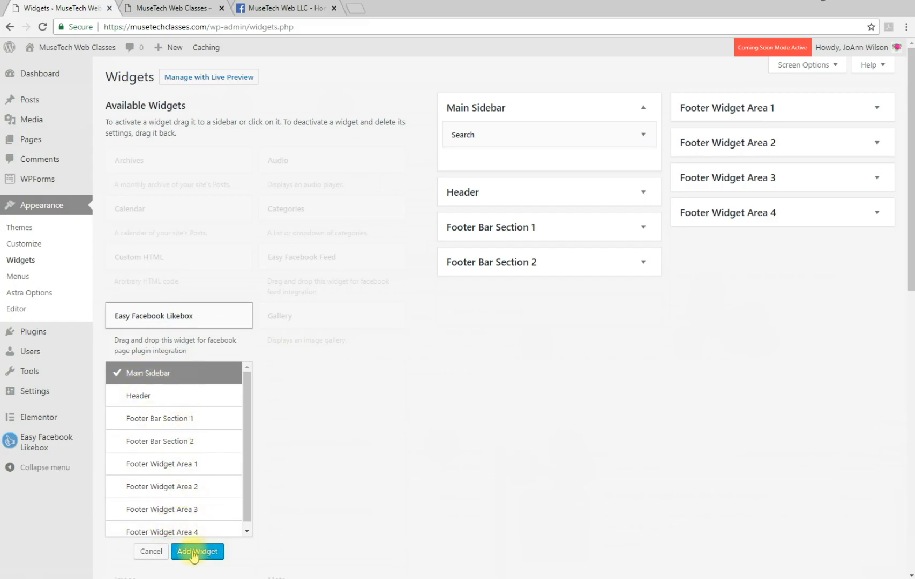
- Add the likebox widget to Main Sidebar and title it 'Follow Us On Social'
click(197, 551)
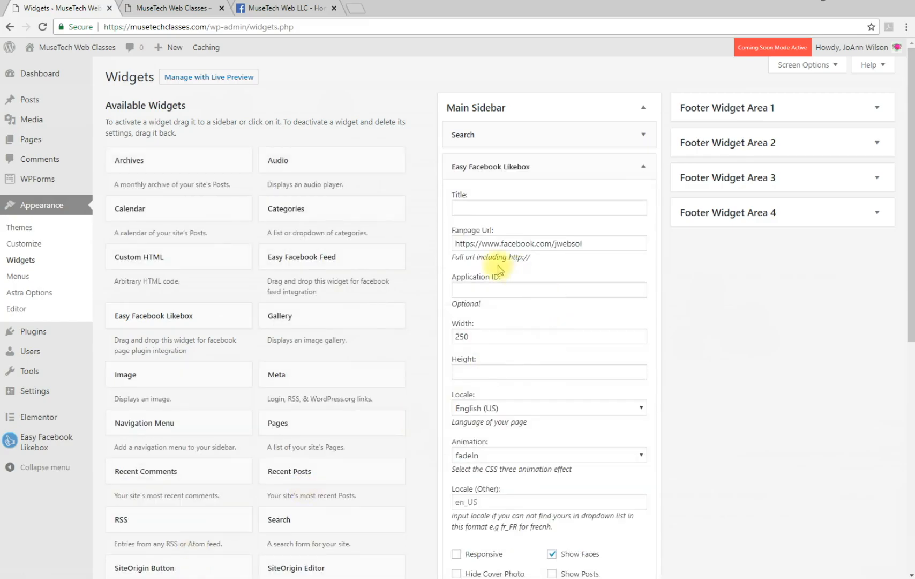
click(549, 207)
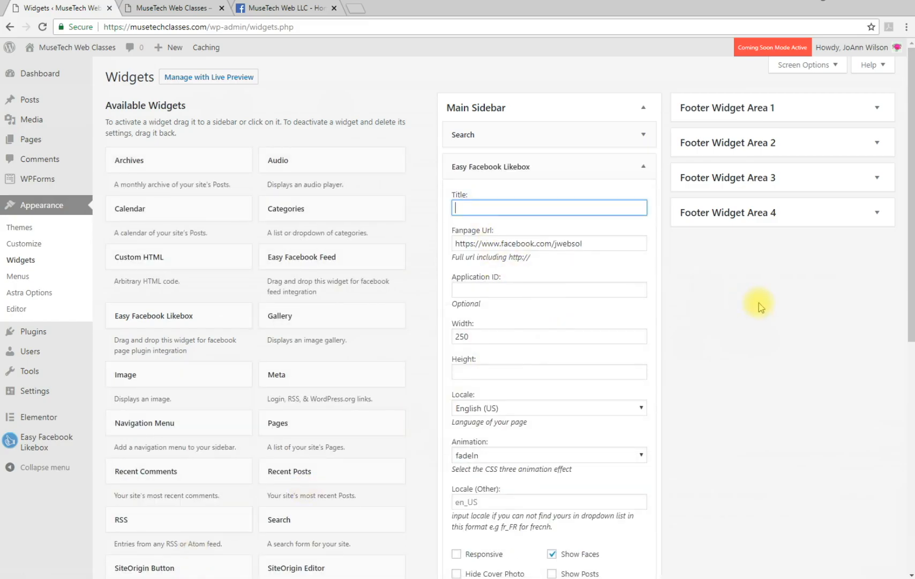
text(Follow Us On Social)
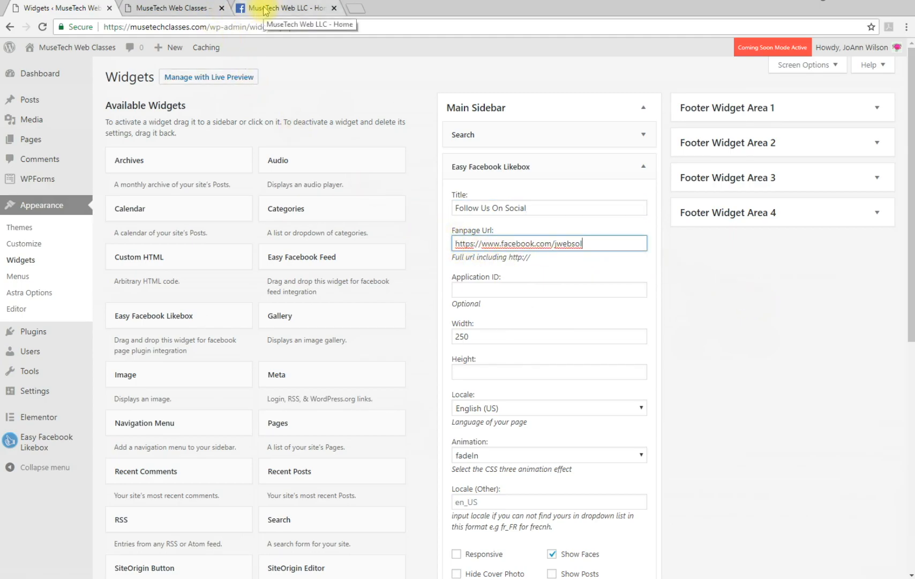
- Grab the MuseTech Web LLC Facebook page address and return to Widgets
click(286, 8)
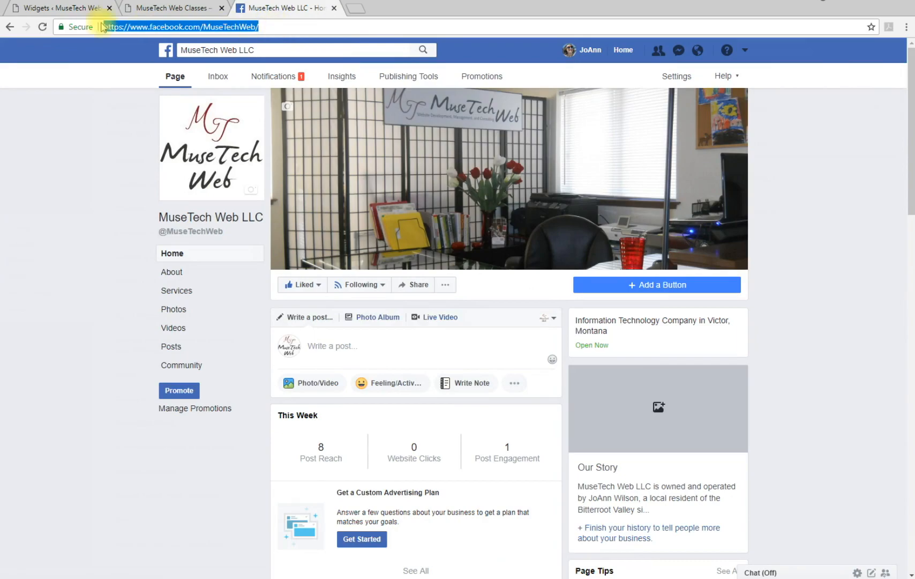
click(59, 7)
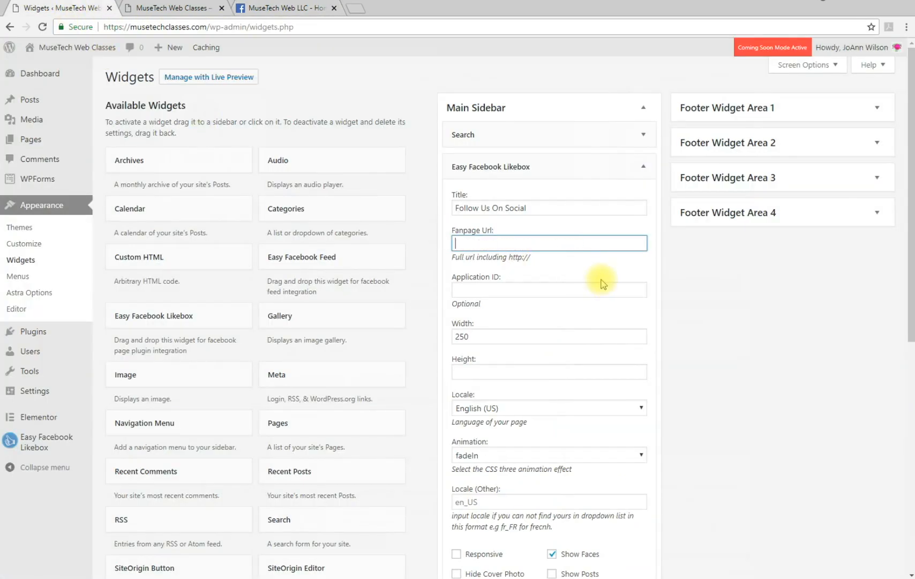
text(https://www.facebook.com/MuseTechWeb/)
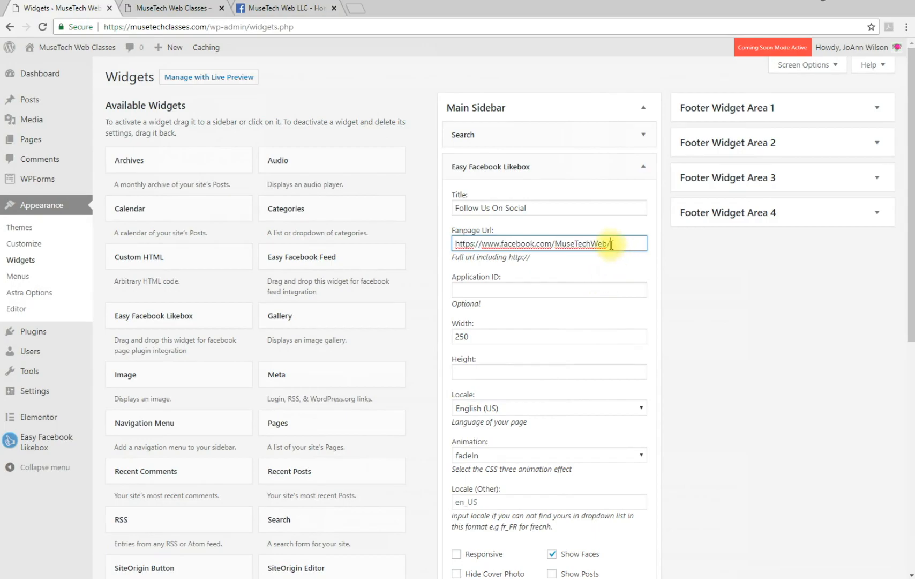
right_click(611, 243)
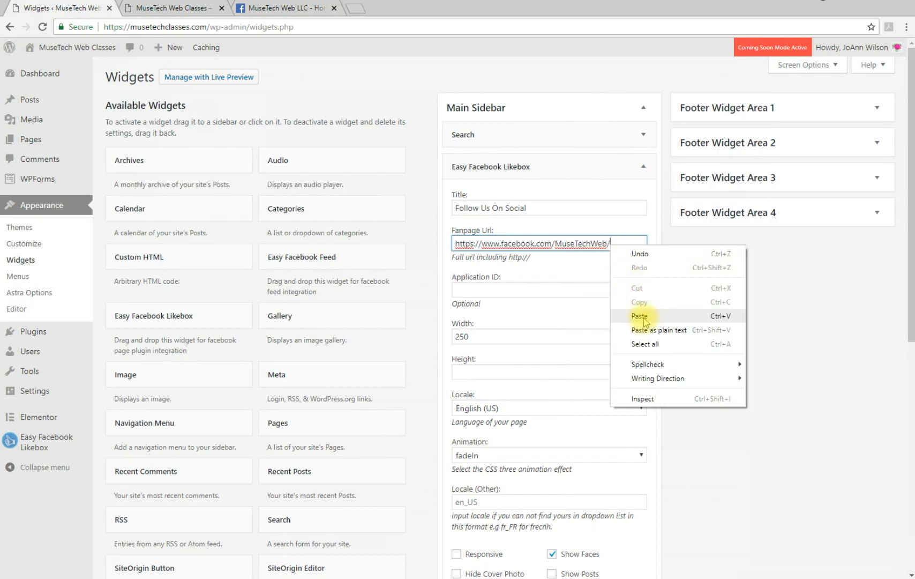
click(640, 317)
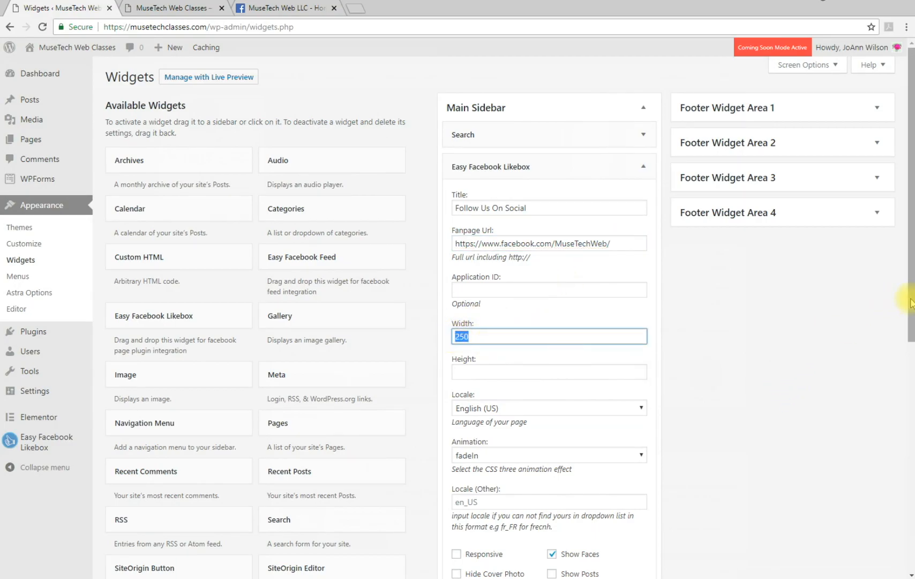
- Set the likebox width to 300 and height to 500
scroll(down, 3)
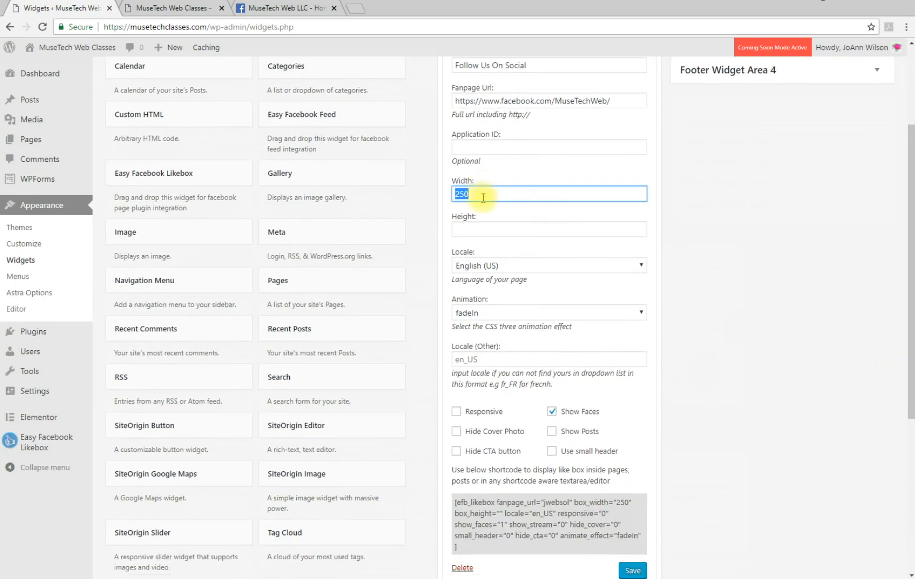
text(300)
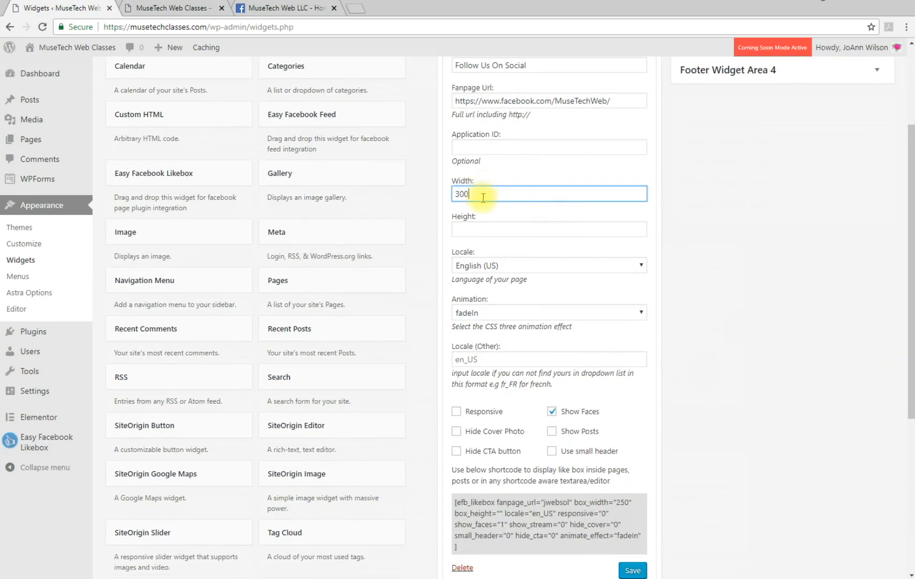
click(548, 228)
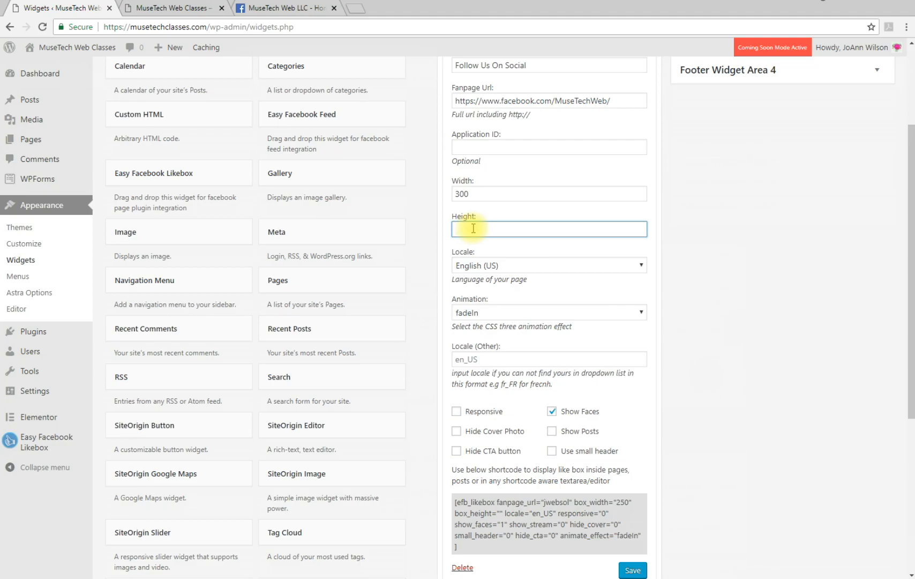
text(500)
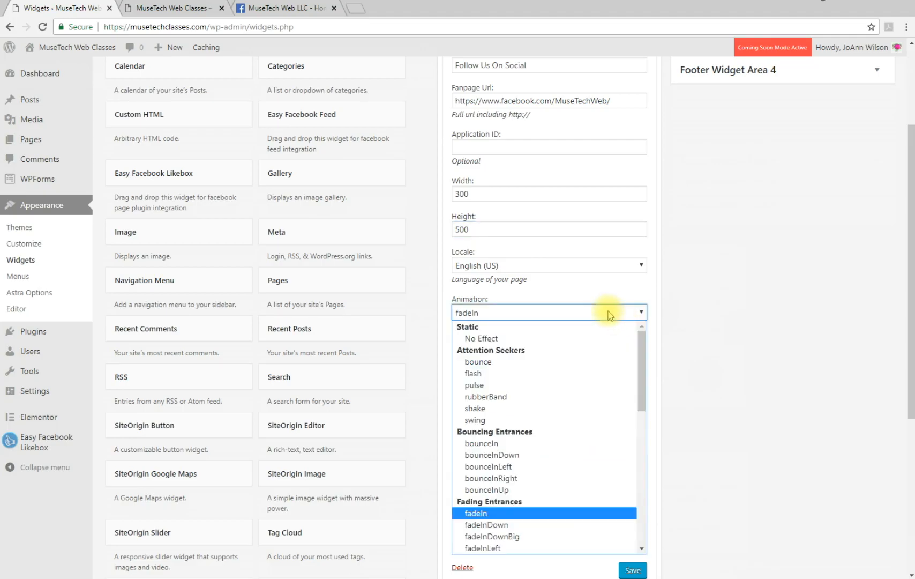
- Keep fadeIn, enable Responsive, Show Posts and small header, and save
click(474, 513)
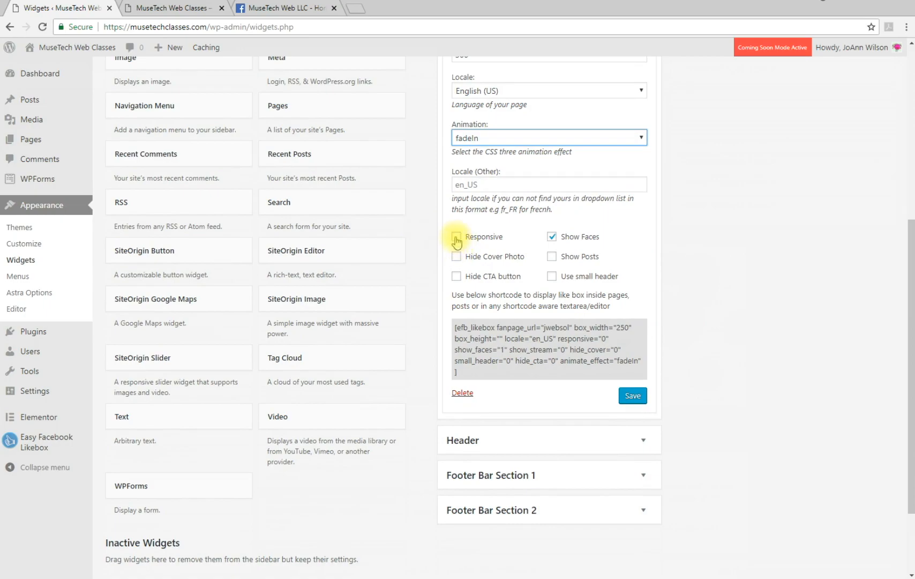
click(456, 236)
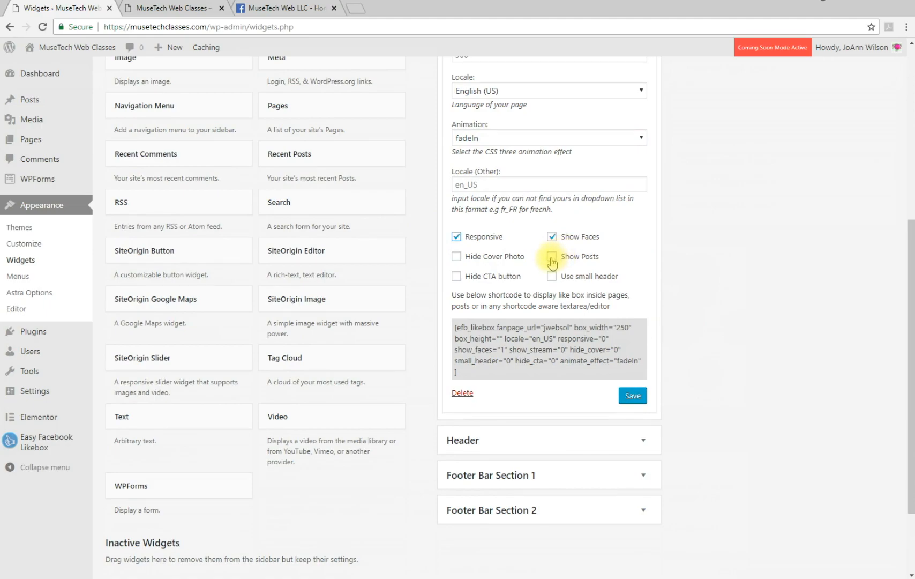
click(551, 256)
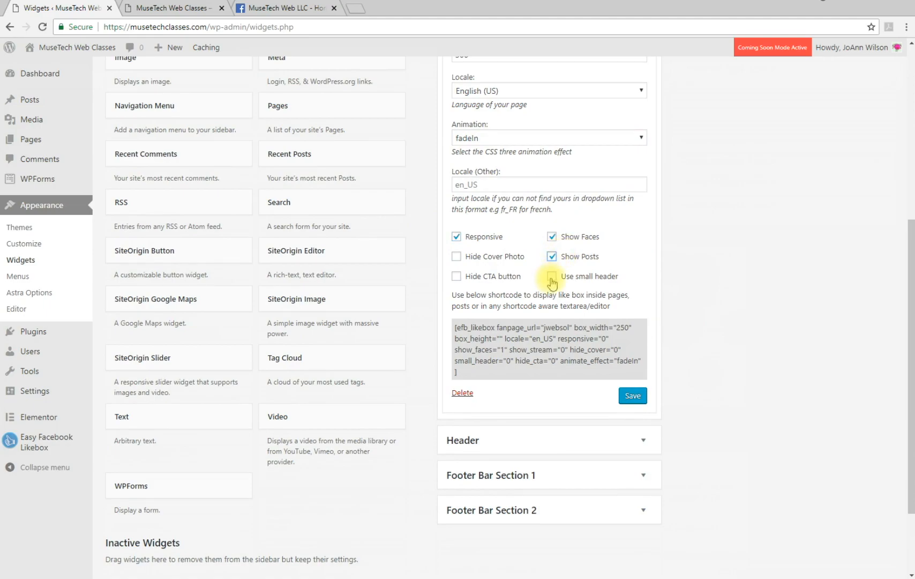
click(551, 277)
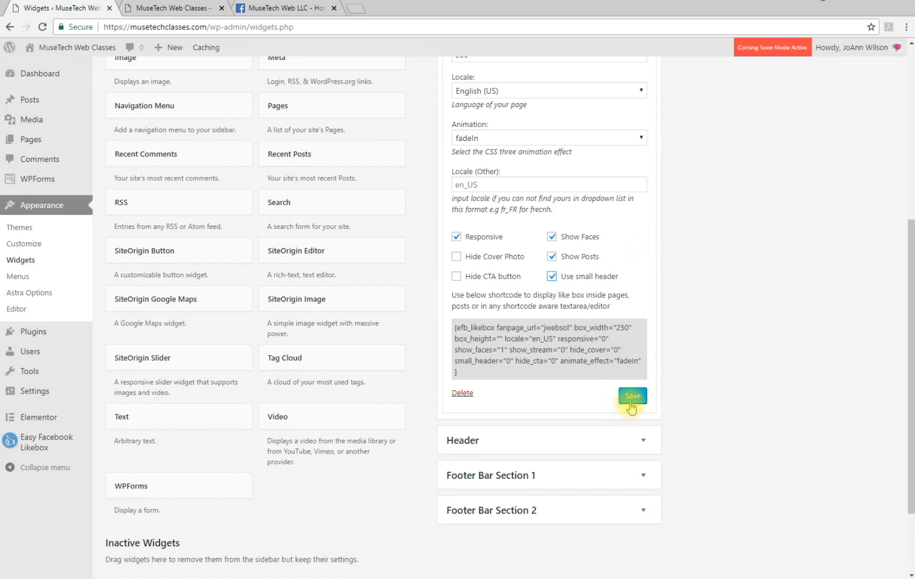
click(633, 396)
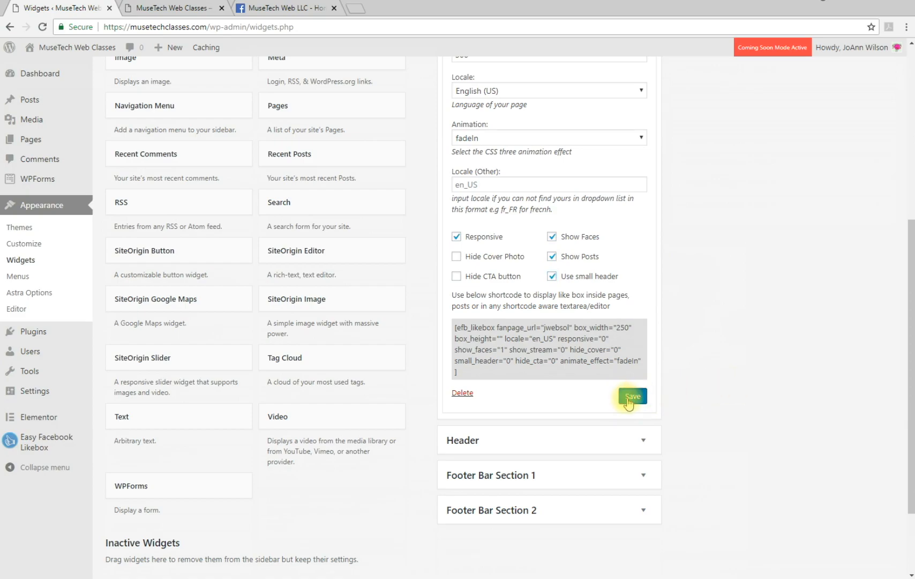
click(630, 396)
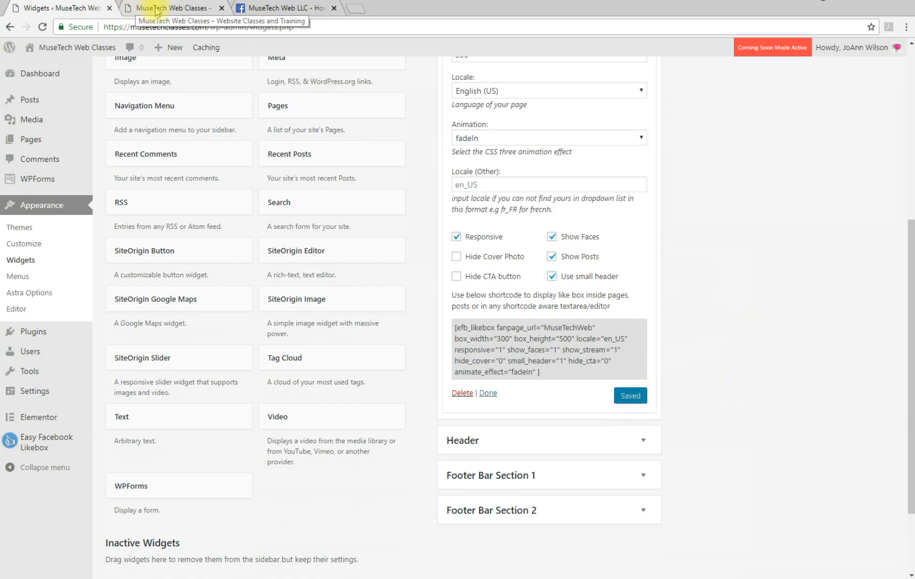
- Check the Follow Us On Social box on the live sidebar, then return to Widgets
click(172, 7)
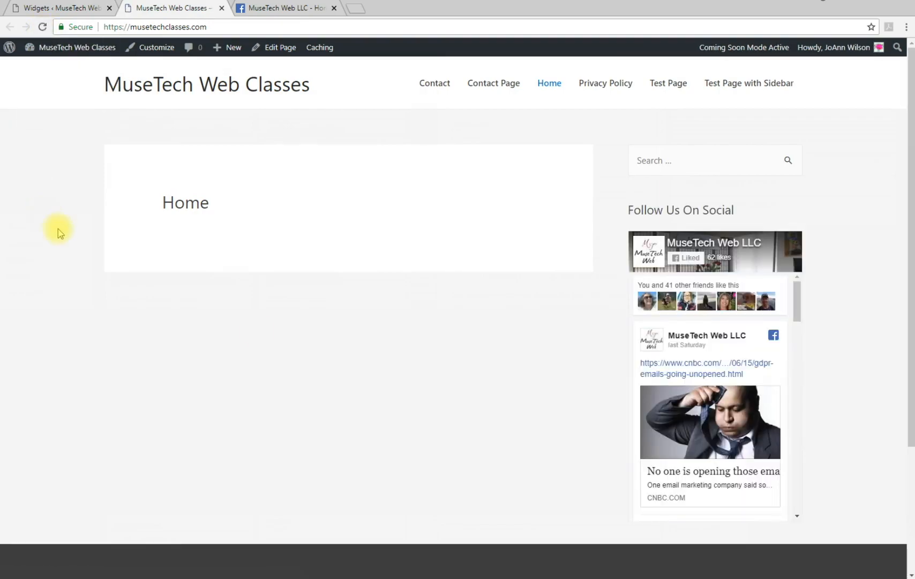
scroll(down, 3)
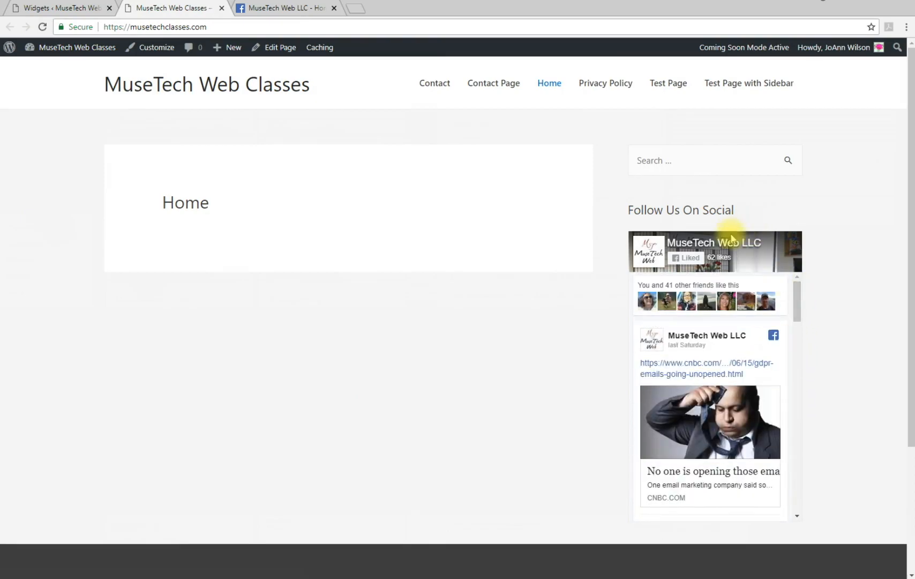
mouse_move(794, 304)
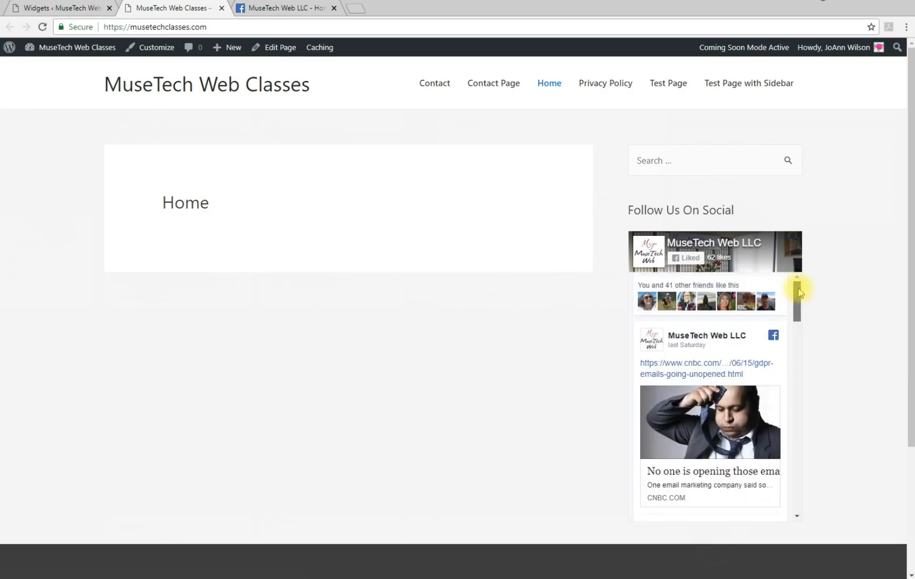
click(58, 7)
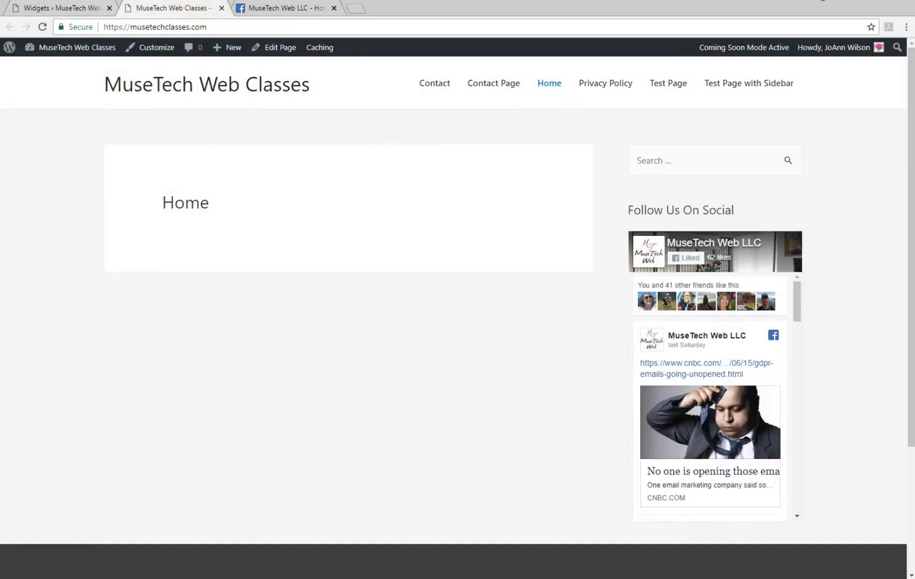
scroll(down, 3)
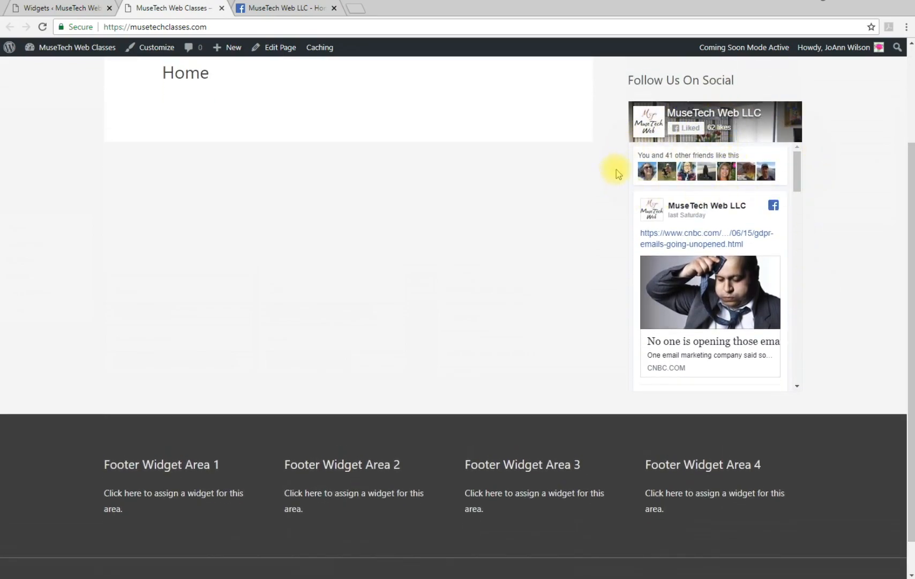
mouse_move(911, 382)
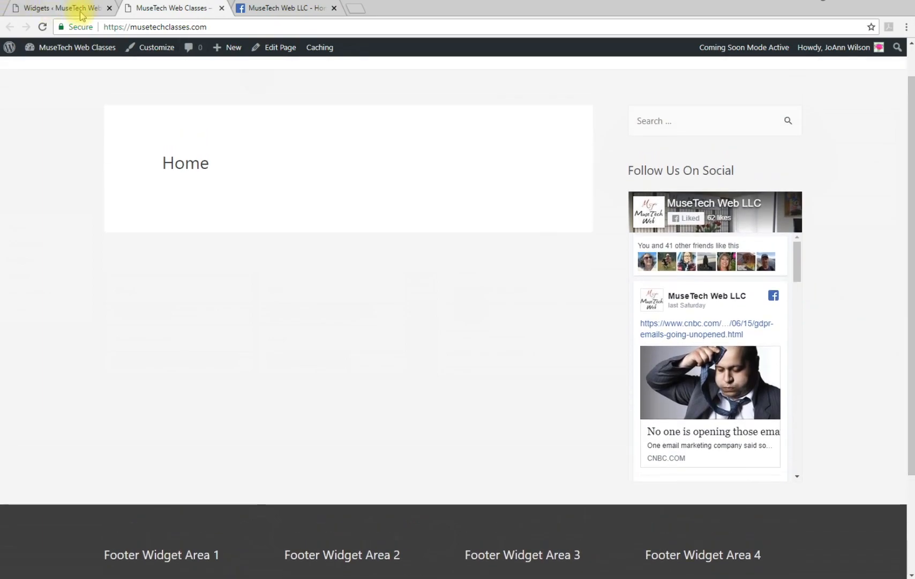
click(58, 8)
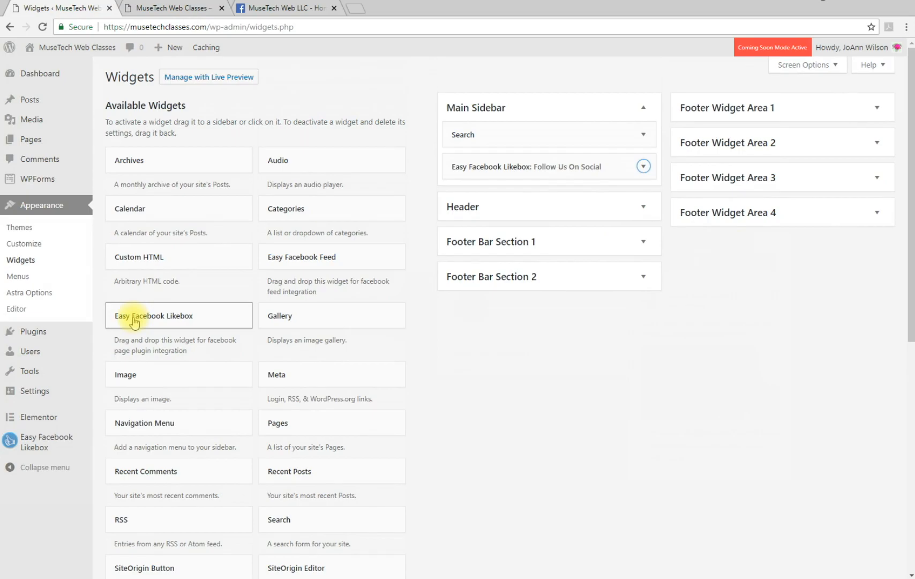
- Add an Easy Facebook Likebox widget to Footer Widget Area 2
click(155, 315)
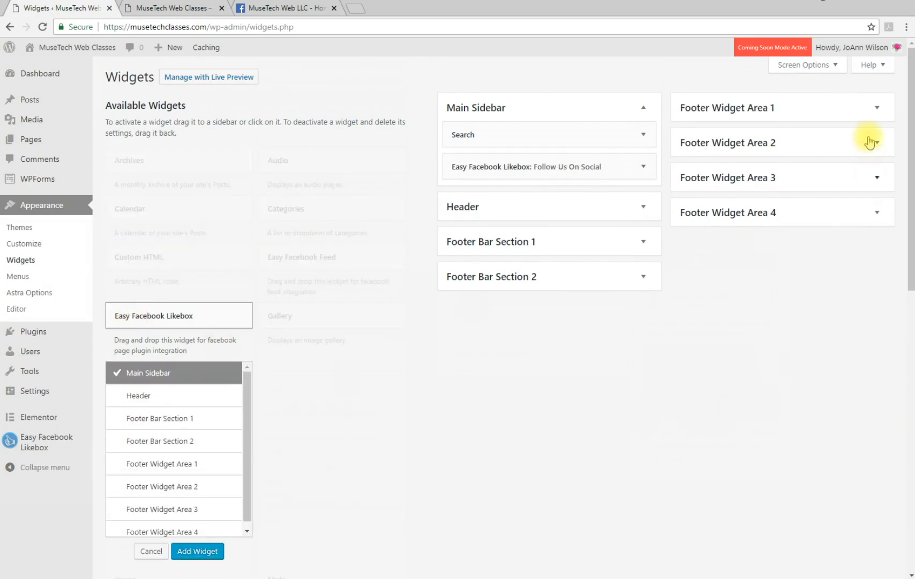
mouse_move(797, 154)
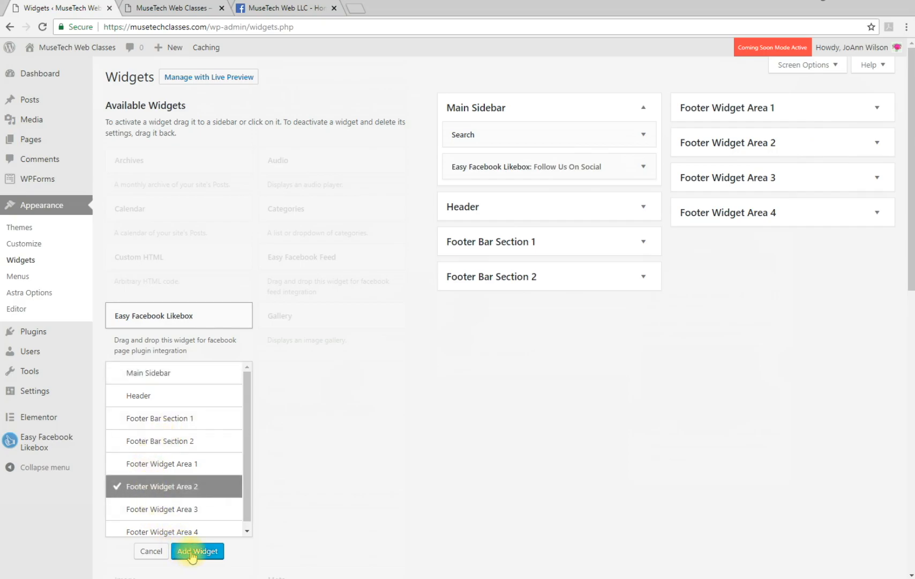
click(197, 551)
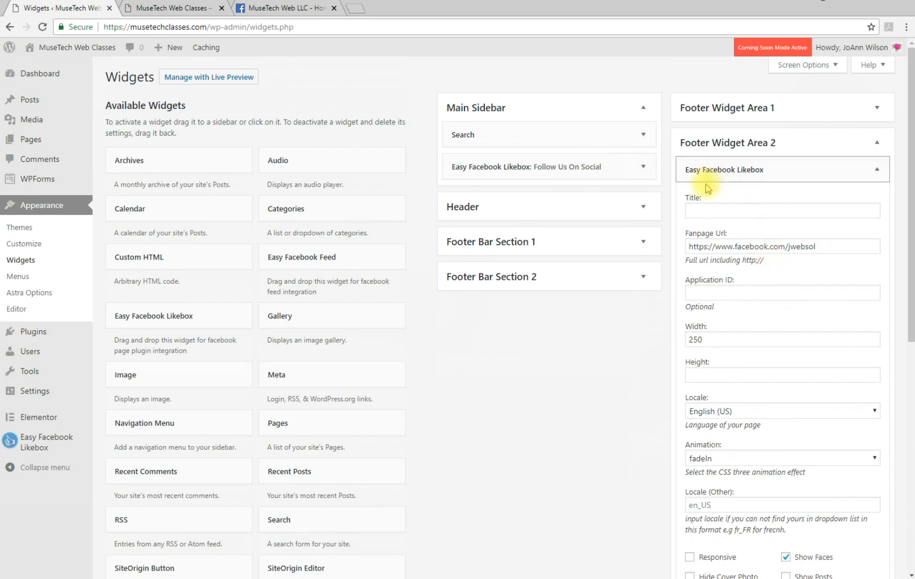
click(781, 210)
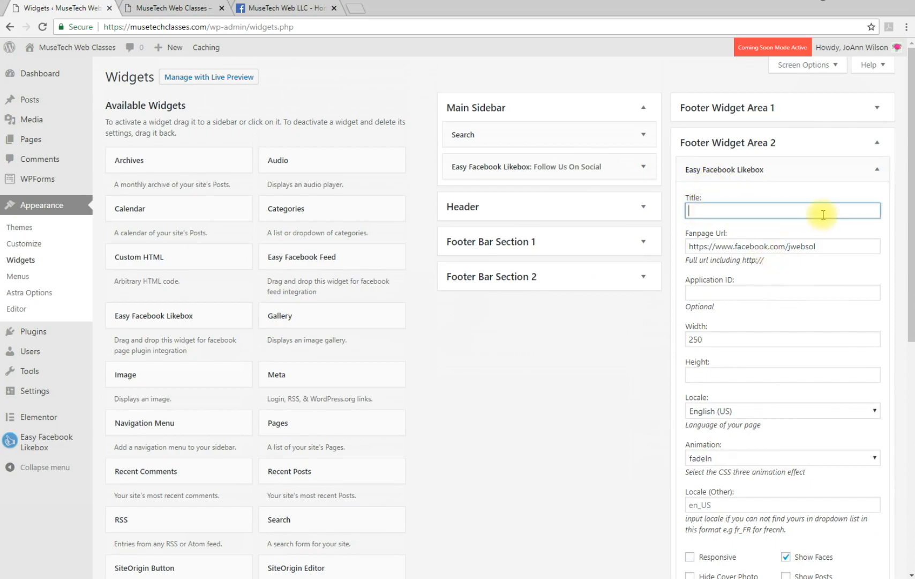
click(782, 246)
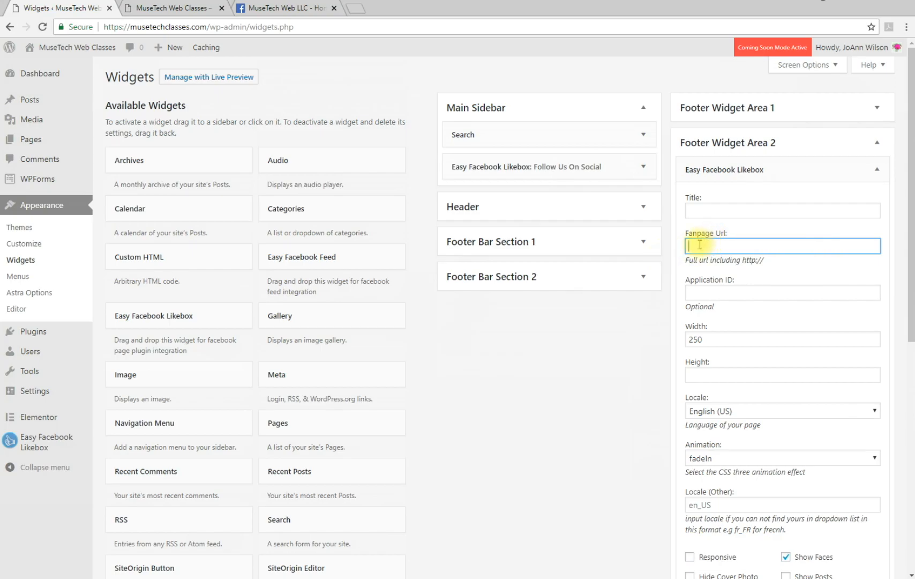
text(https://www.facebook.com/MuseTechWeb/)
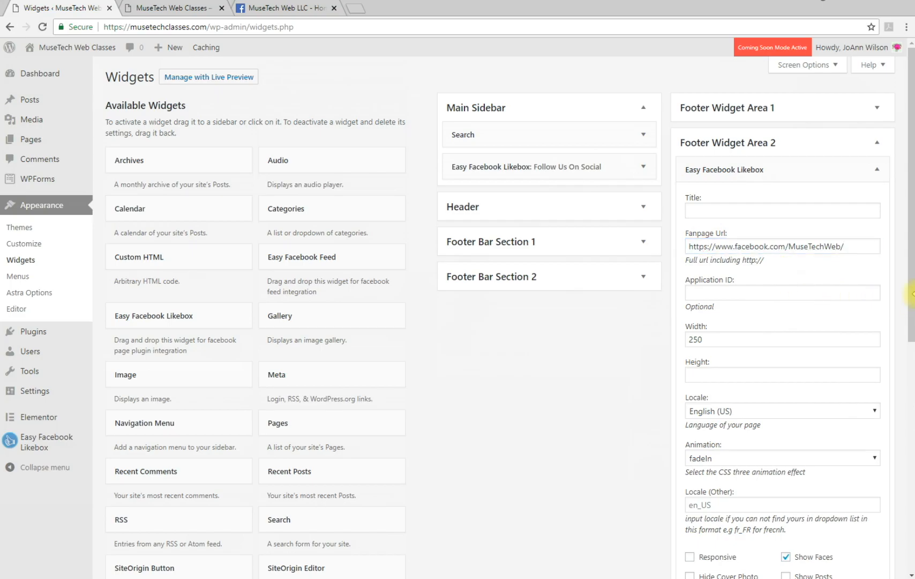
scroll(down, 3)
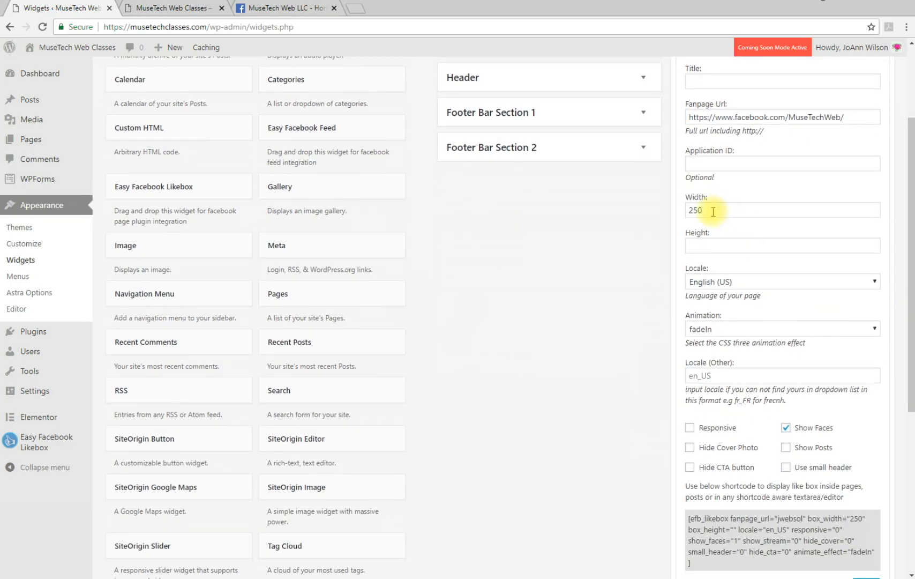
text(3)
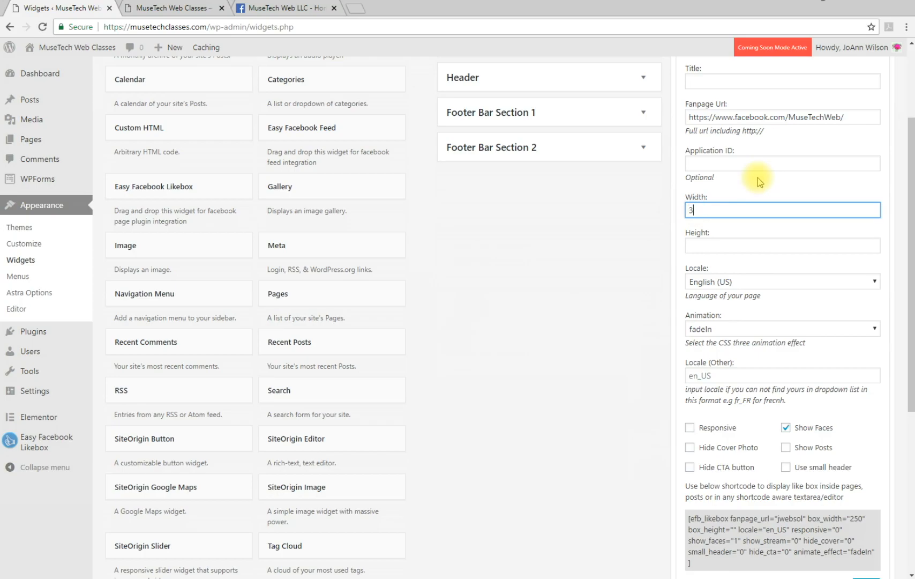
text(00)
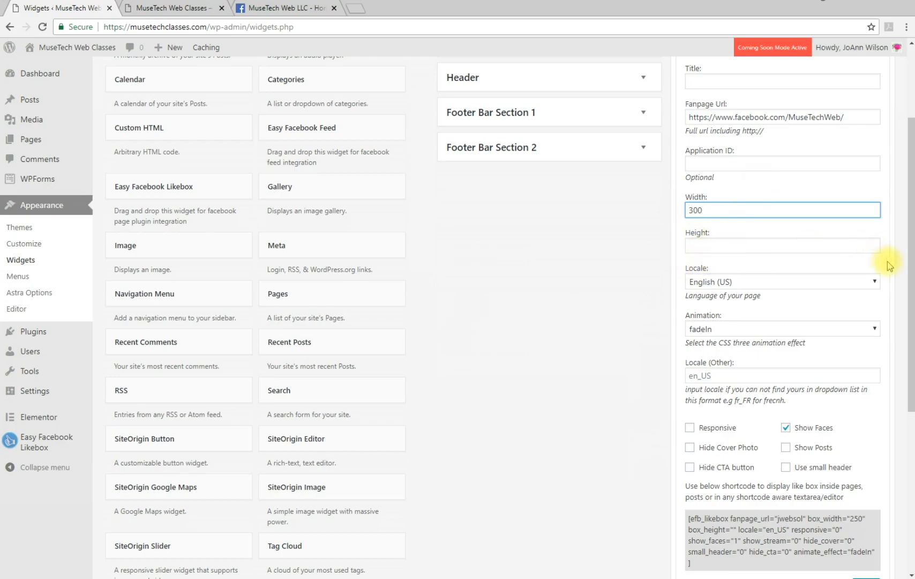
scroll(down, 3)
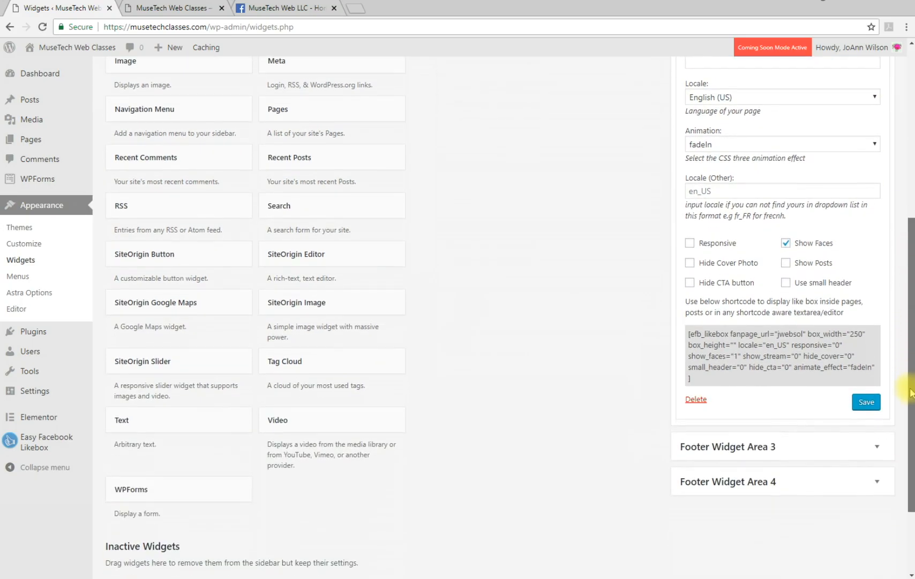
- Enable the Responsive and Use small header options on the footer like box
click(689, 243)
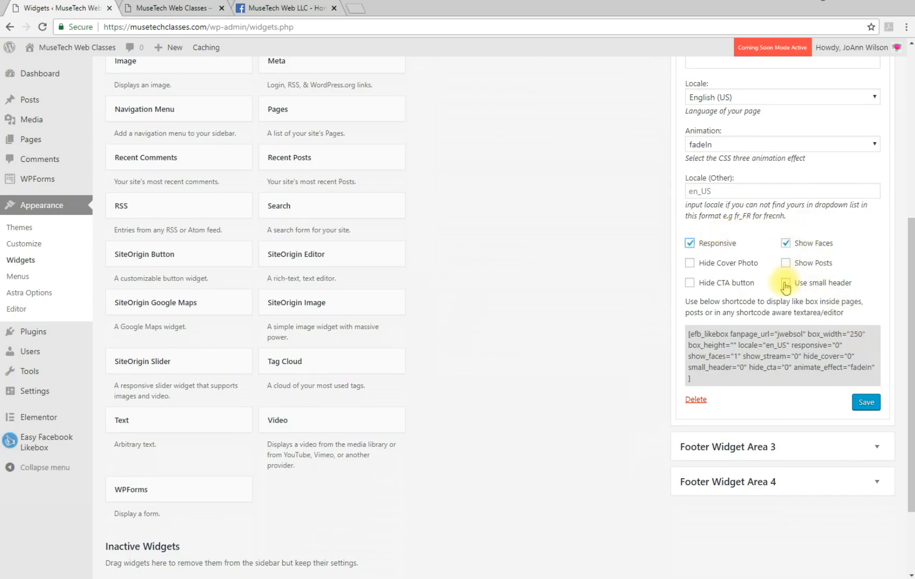
click(786, 283)
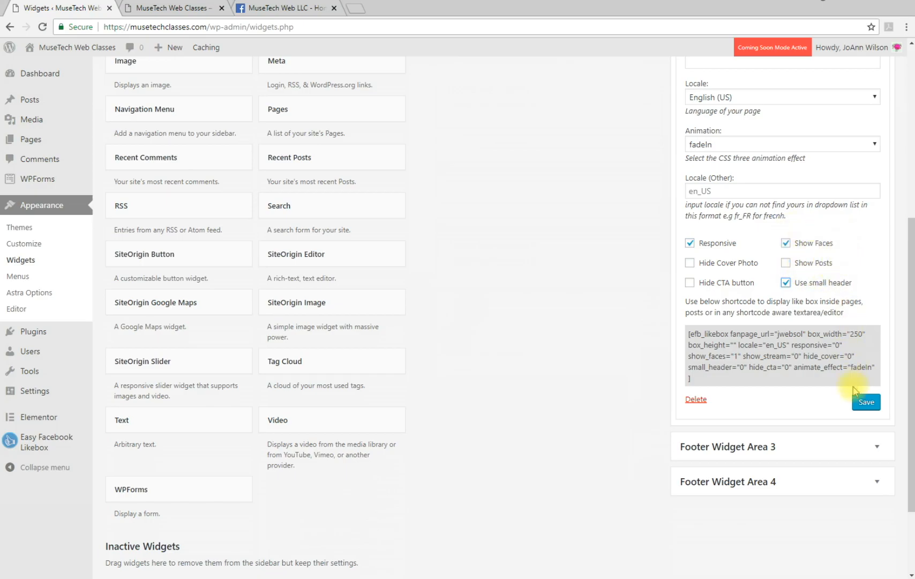
- Title the footer like box 'Follow Us On Facebook' and save the widget
click(866, 402)
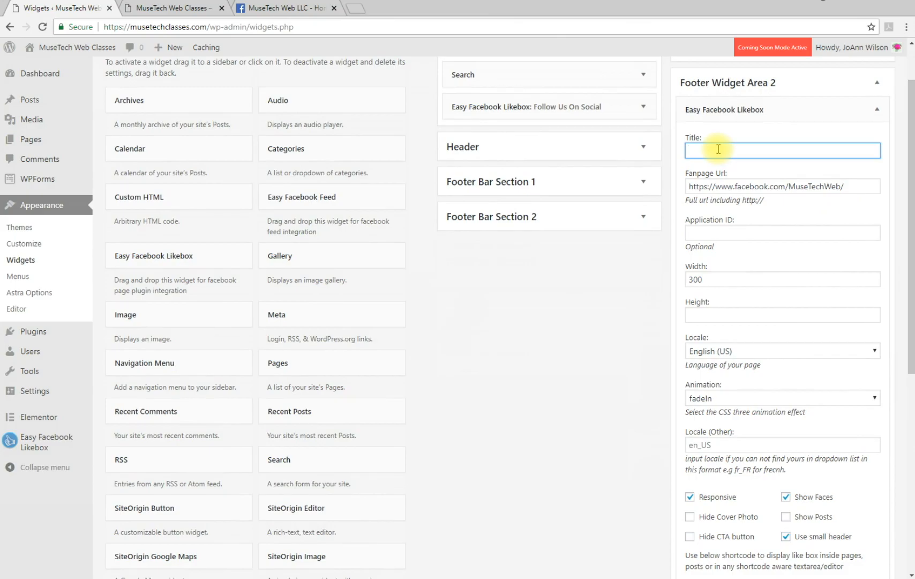
text(Follow Us On Fac)
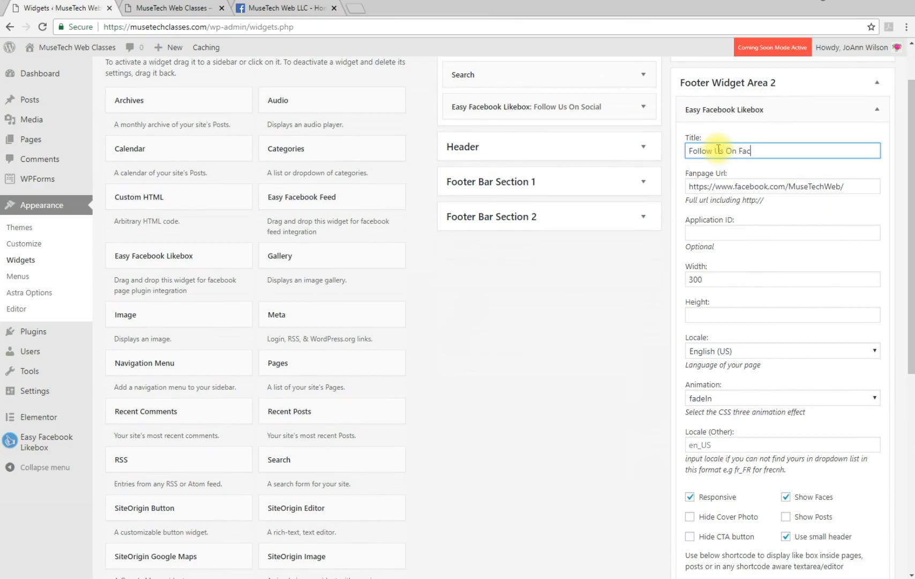
text(ebook)
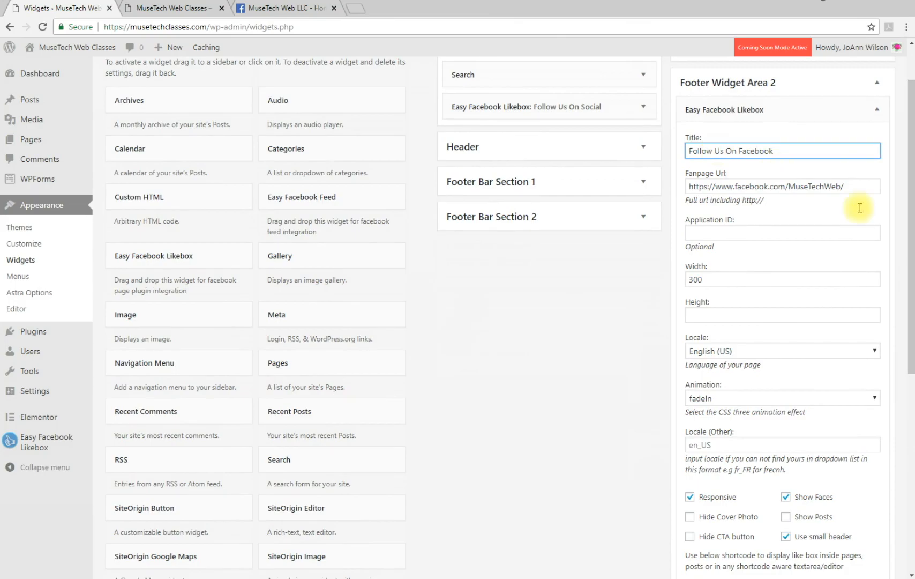
click(864, 336)
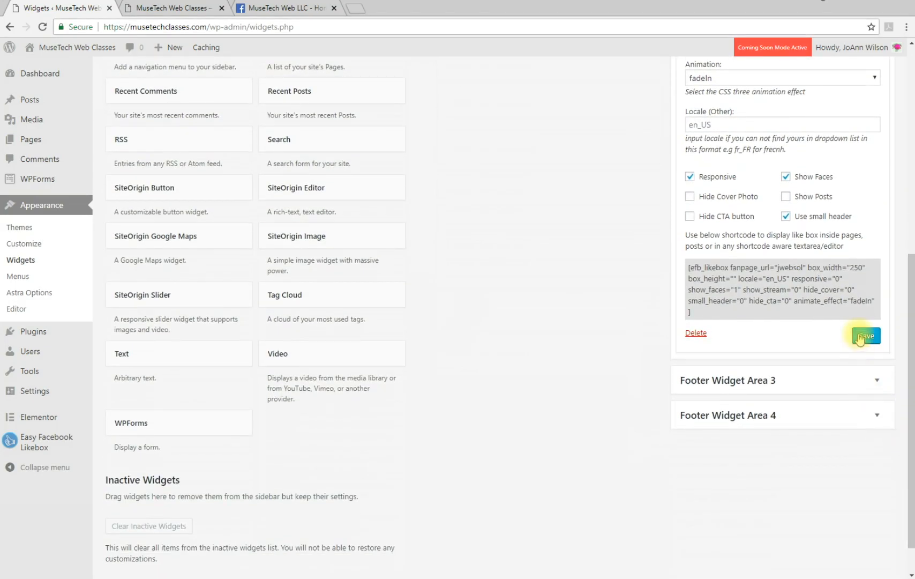
click(865, 336)
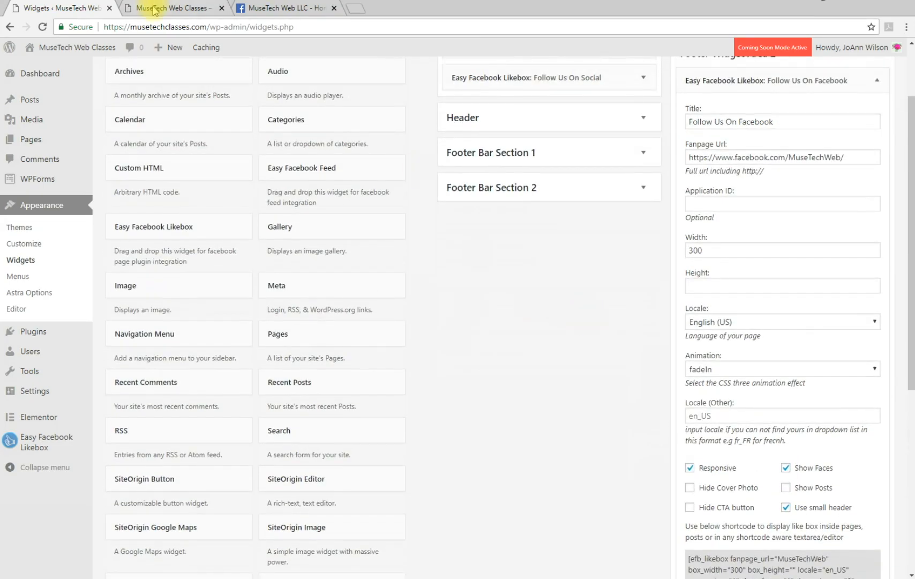
- View the MuseTech Web Classes site and scroll to the footer's Follow Us On Facebook box
click(170, 7)
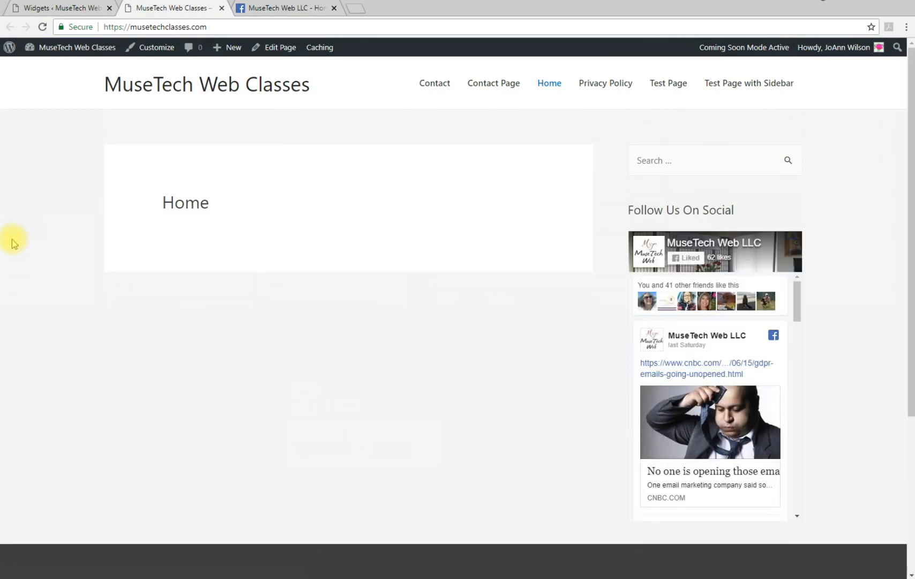
scroll(down, 3)
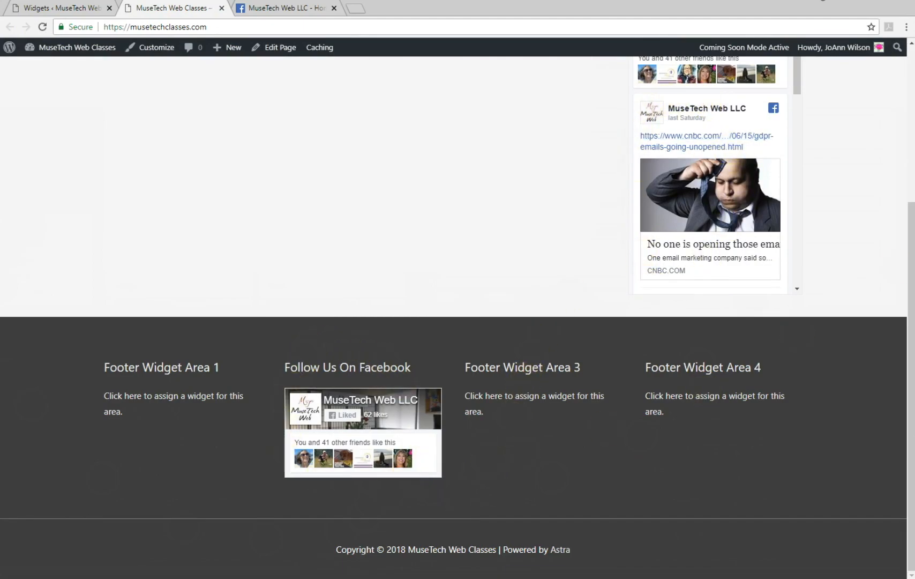
scroll(down, 3)
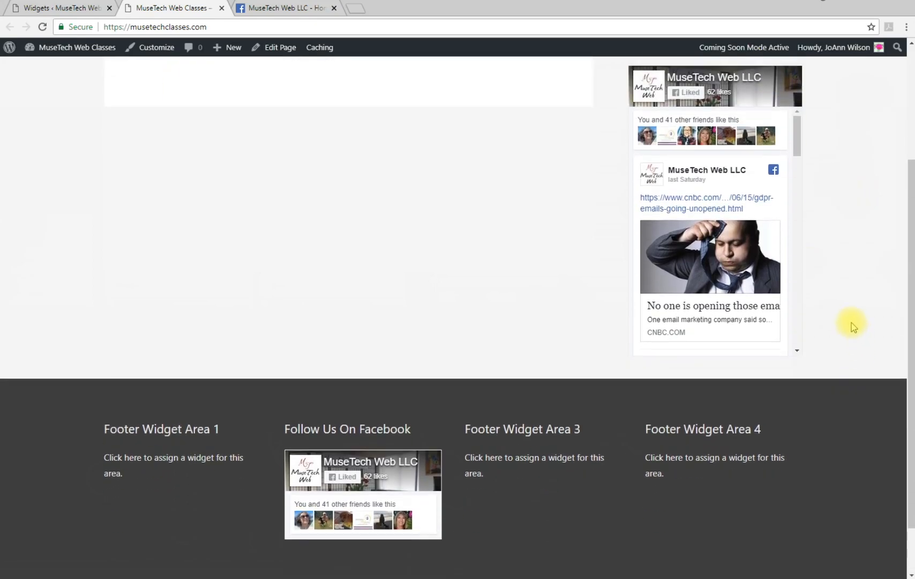
scroll(down, 3)
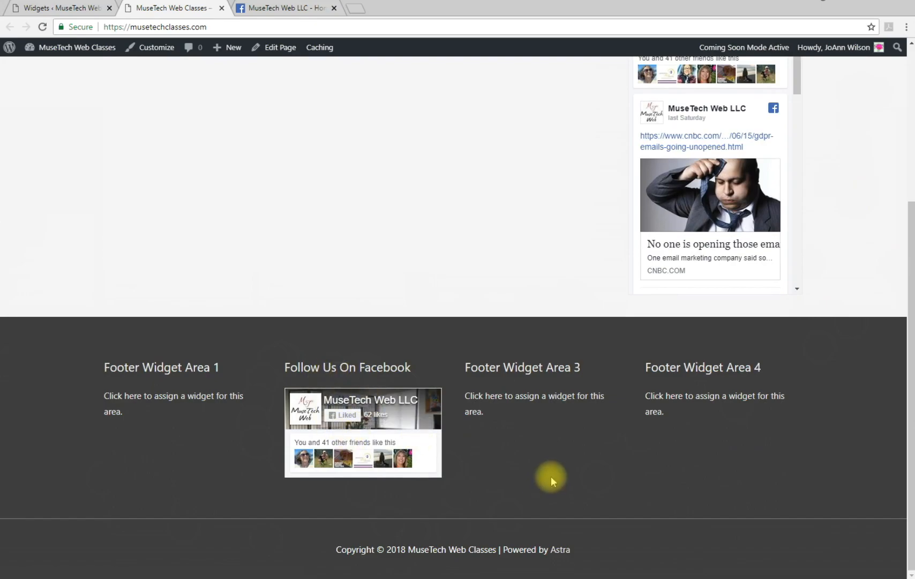
mouse_move(39, 94)
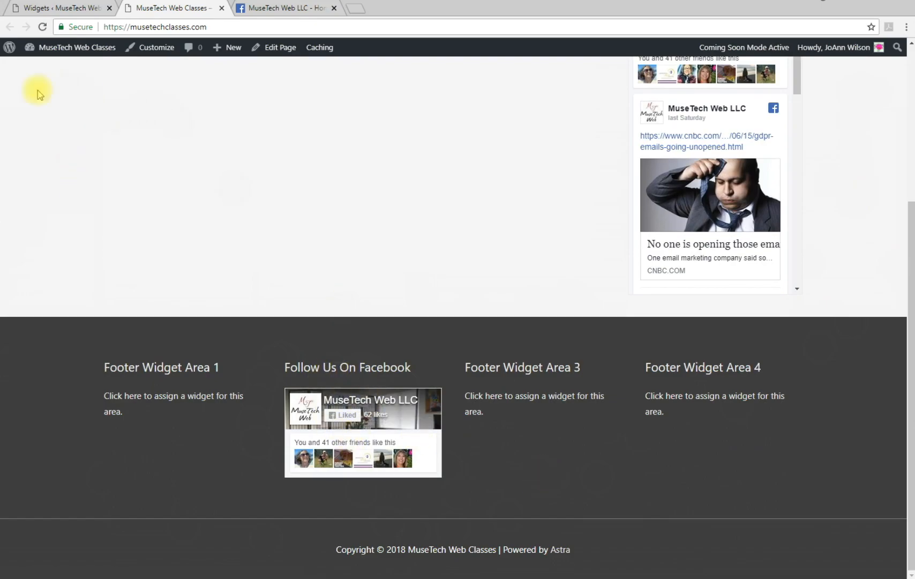